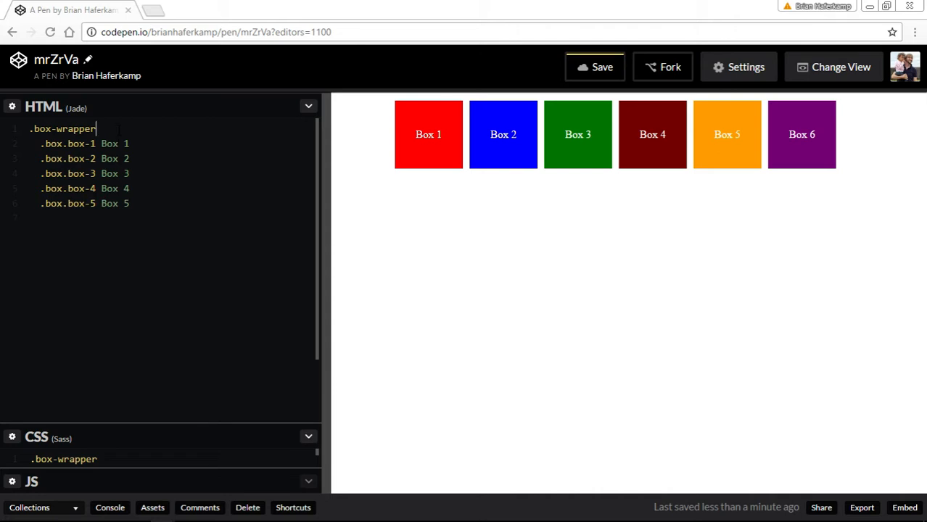
# Add '.box.box-6 Box 6' as the first child of .box-wrapper and save the pen.
pyautogui.write('.box.box-6 Box 6')
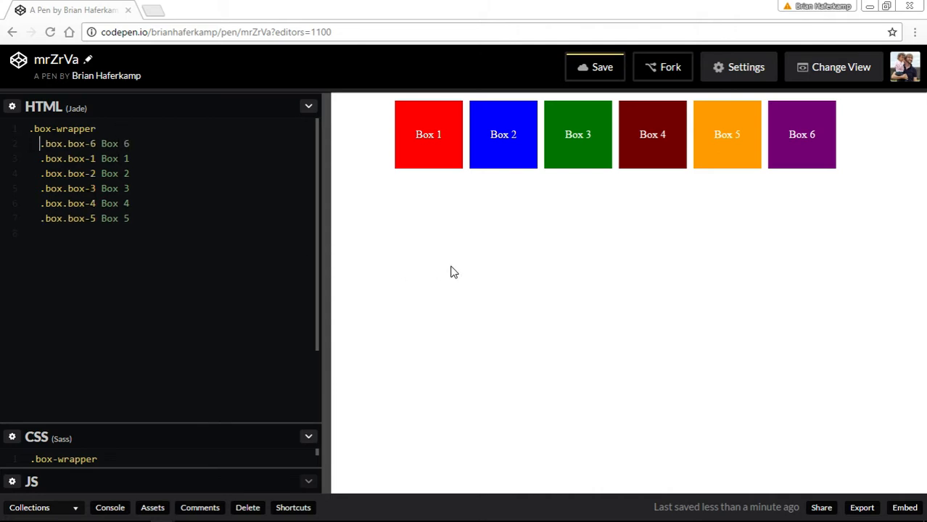
pyautogui.moveTo(406, 148)
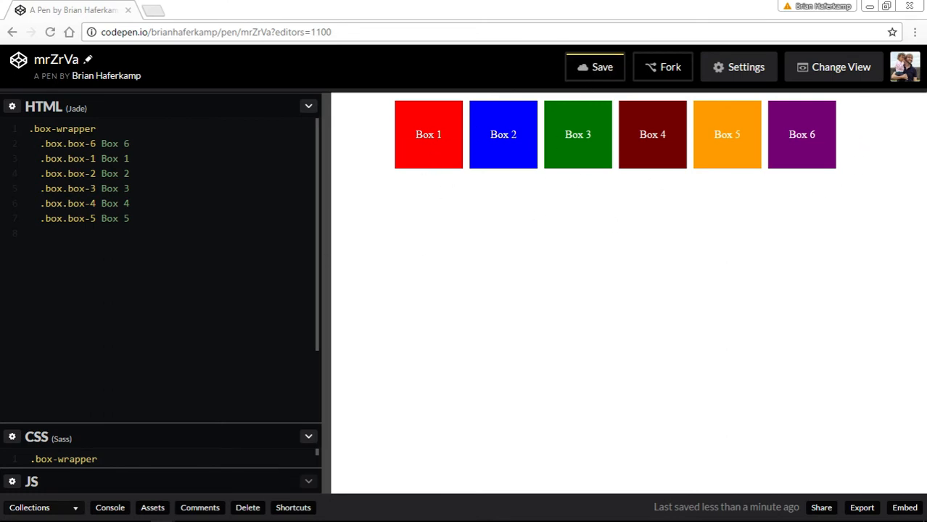
pyautogui.moveTo(456, 401)
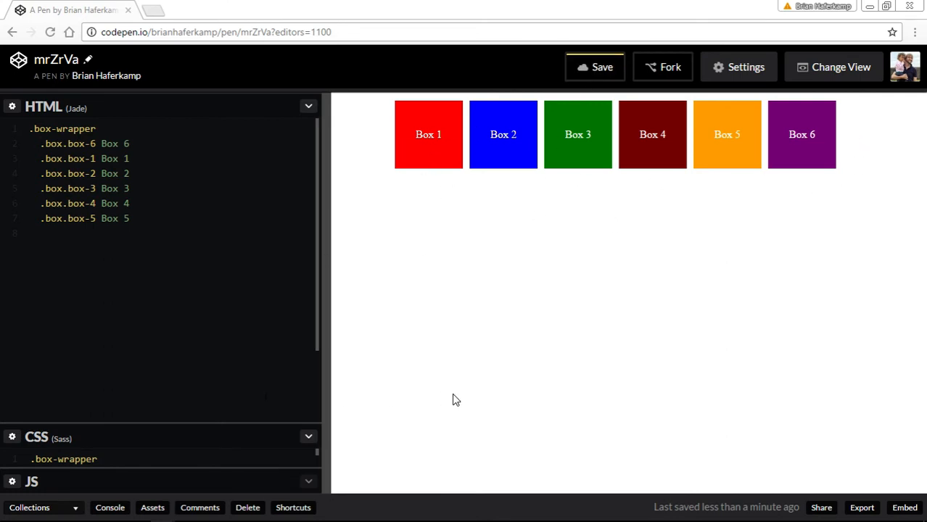
pyautogui.moveTo(463, 365)
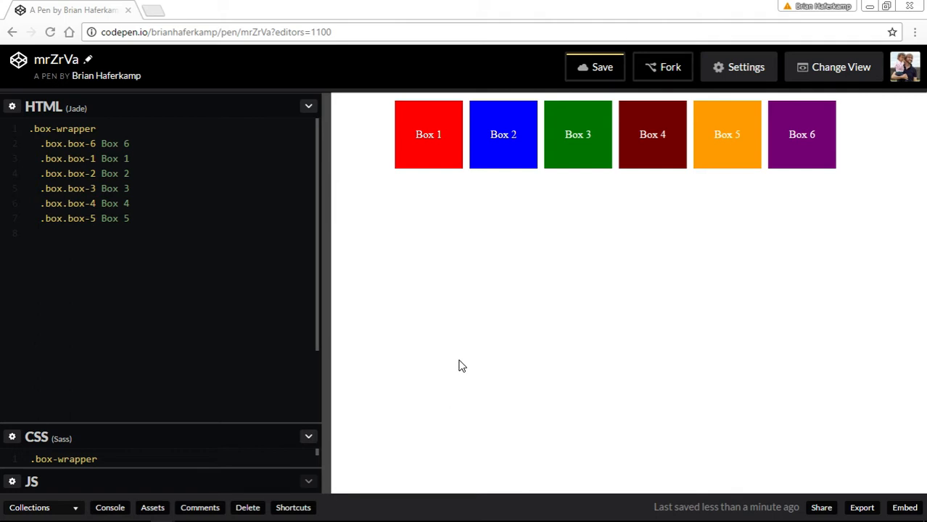
pyautogui.click(595, 67)
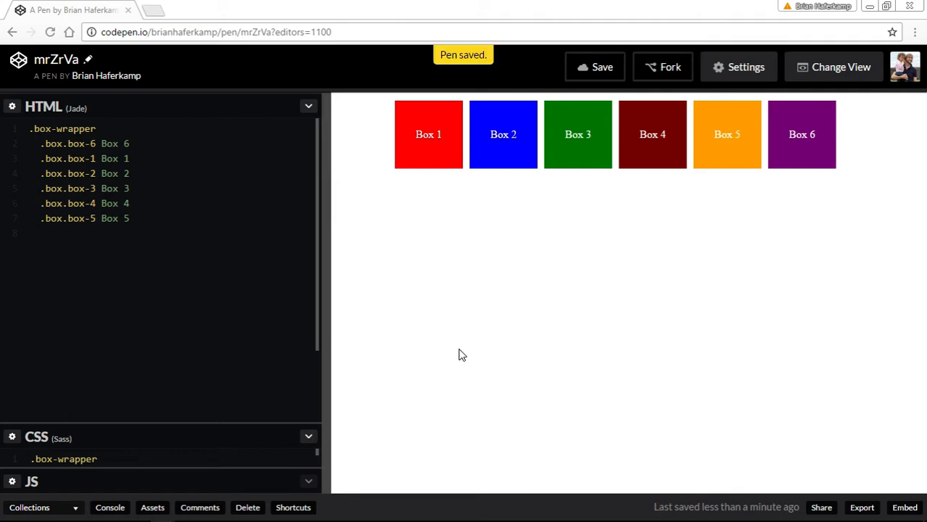
pyautogui.moveTo(467, 346)
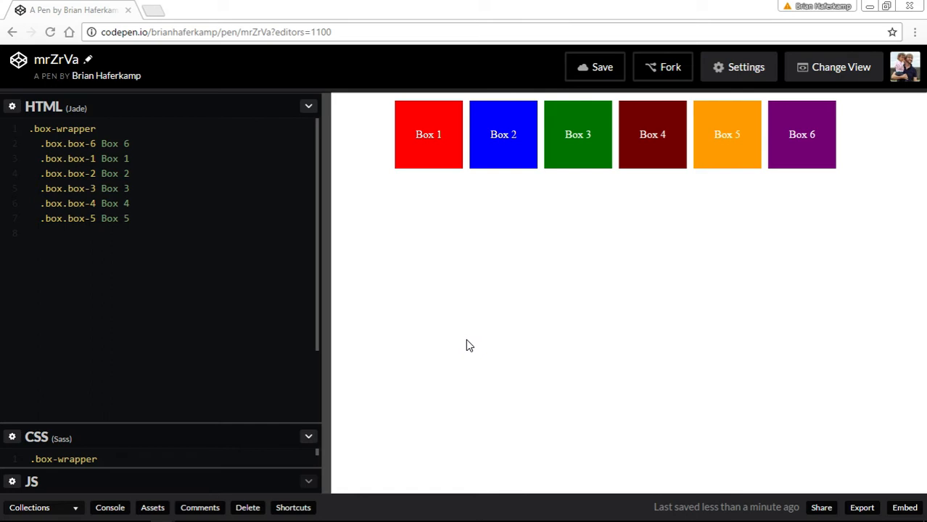
pyautogui.moveTo(406, 314)
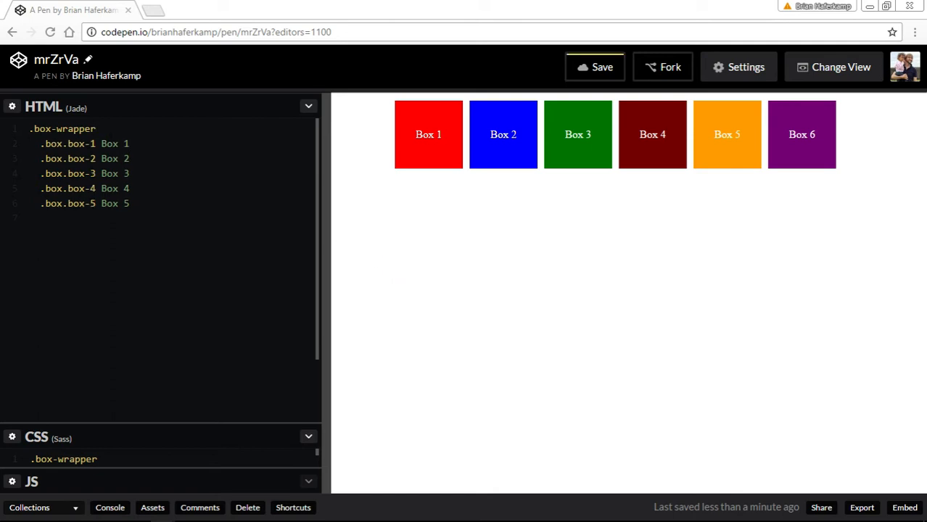
# Move the '.box.box-6 Box 6' line after .box.box-5 so markup reads Box 1–6, then save.
pyautogui.write('.box.box-6 Box 6')
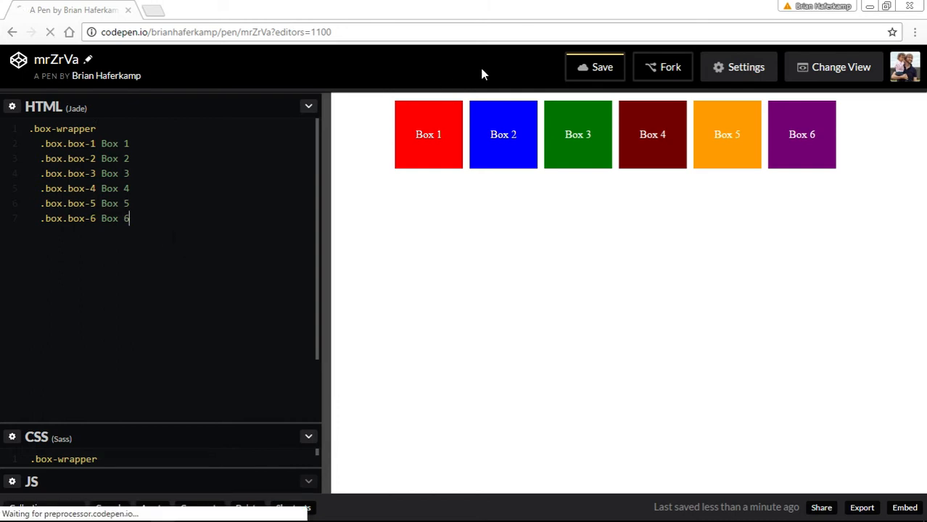
pyautogui.click(601, 67)
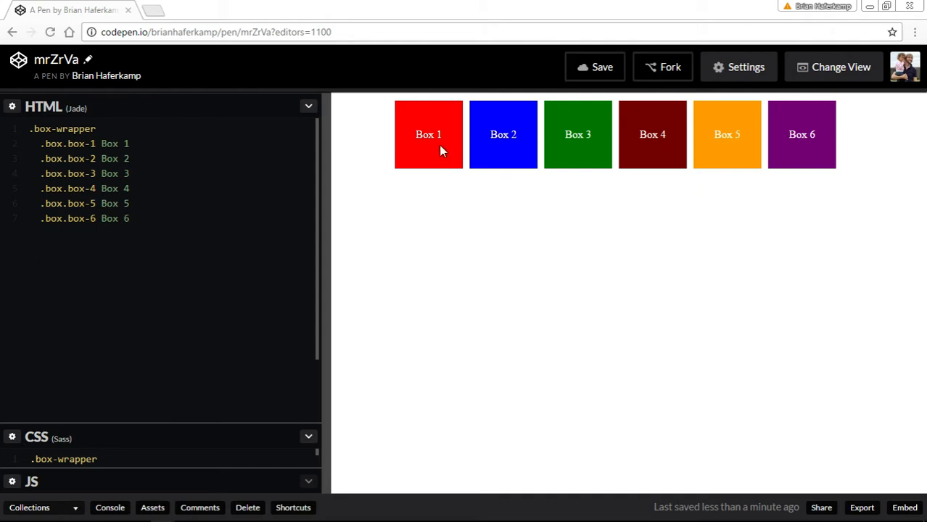
pyautogui.moveTo(325, 340)
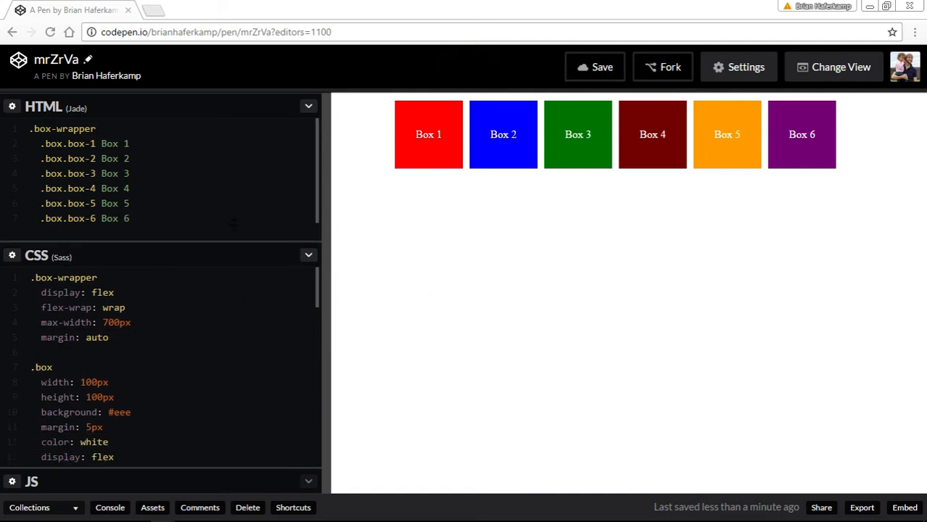
# Enlarge the CSS pane to show the wrapper and box styles, test wrapping, and leave all six boxes in one row.
pyautogui.click(307, 106)
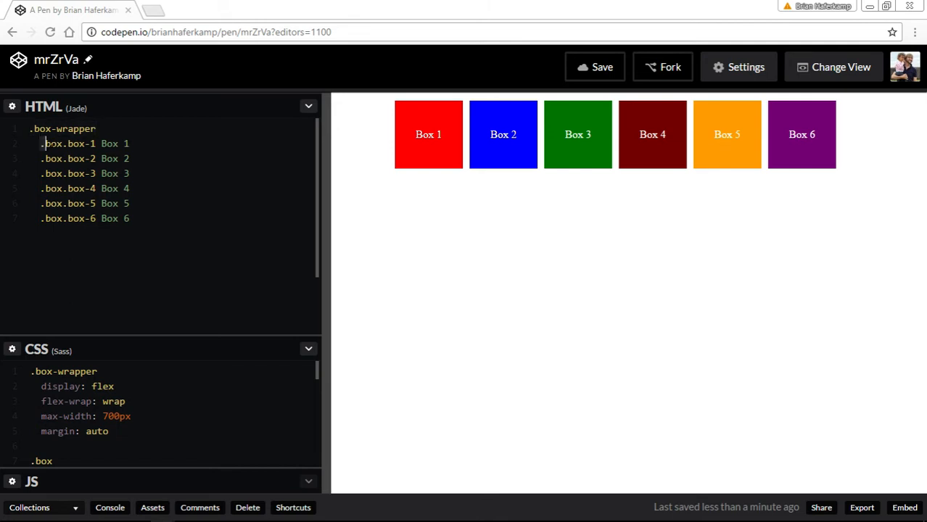
pyautogui.moveTo(44, 144); pyautogui.dragTo(129, 218)
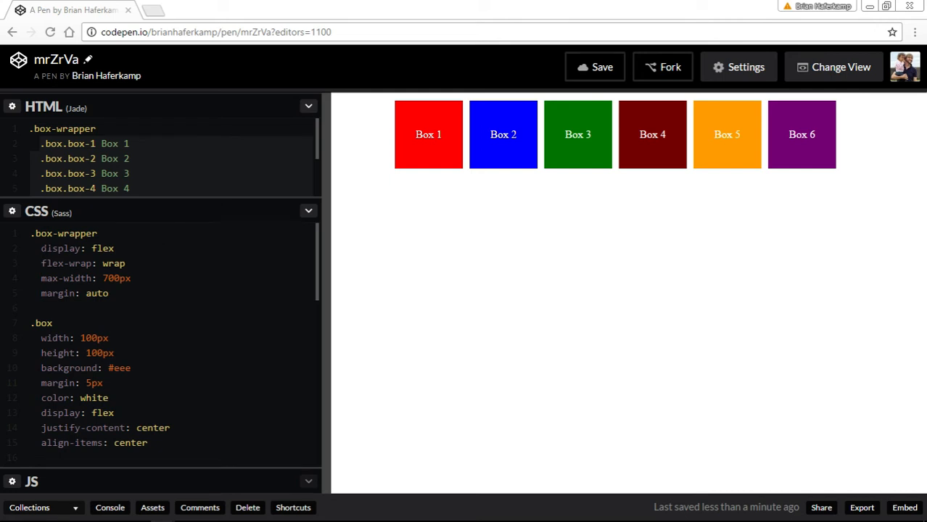
pyautogui.click(115, 248)
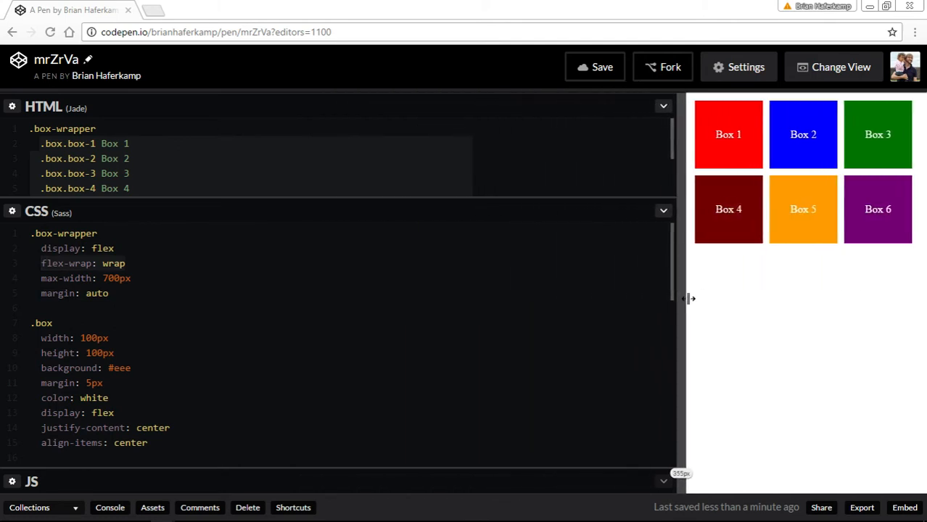
pyautogui.moveTo(688, 298); pyautogui.dragTo(362, 299)
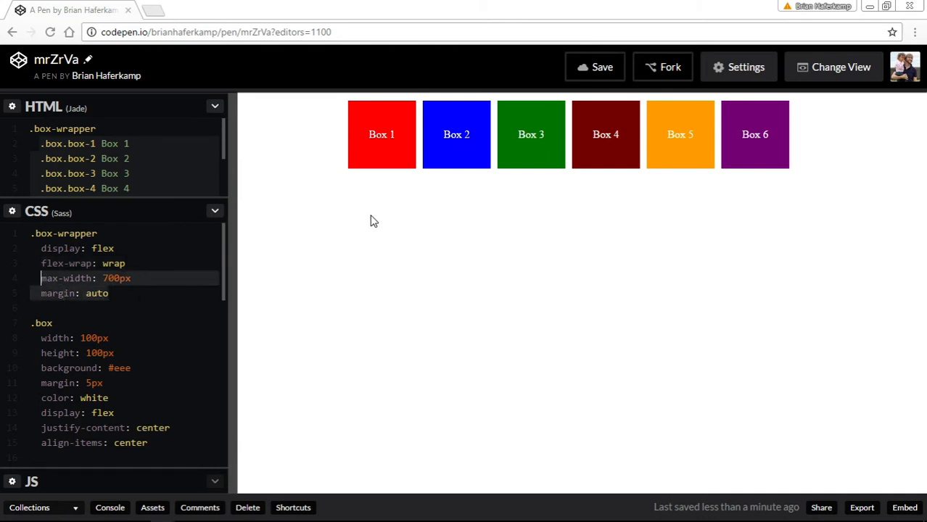
pyautogui.moveTo(409, 281)
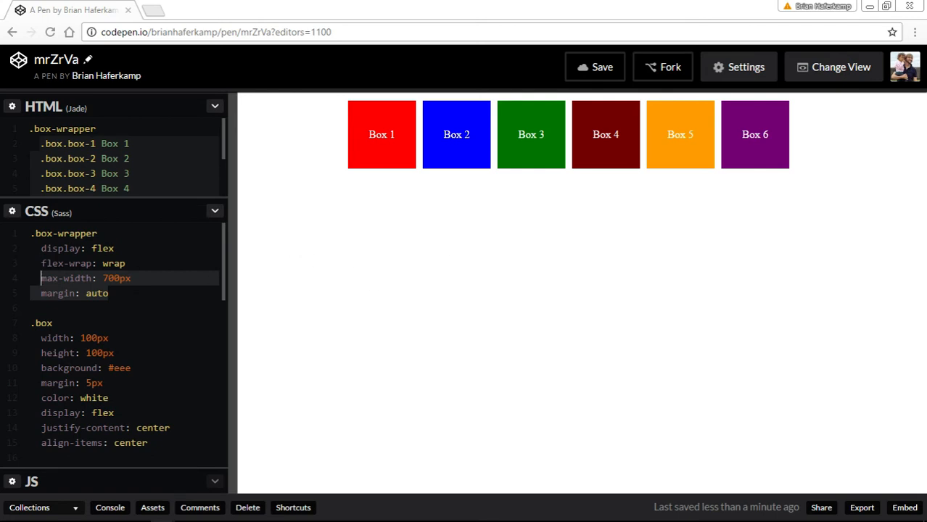
pyautogui.moveTo(871, 276)
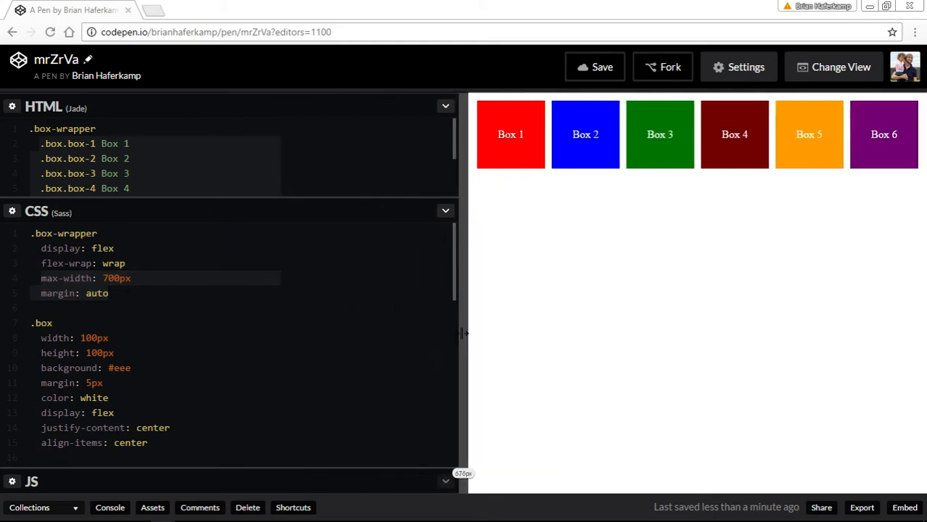
pyautogui.moveTo(464, 332); pyautogui.dragTo(516, 332)
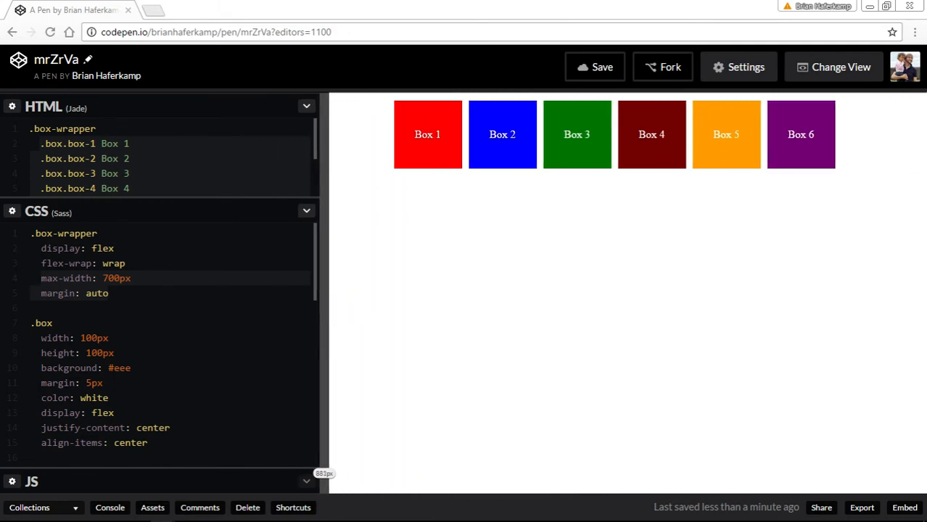
pyautogui.moveTo(328, 301); pyautogui.dragTo(232, 300)
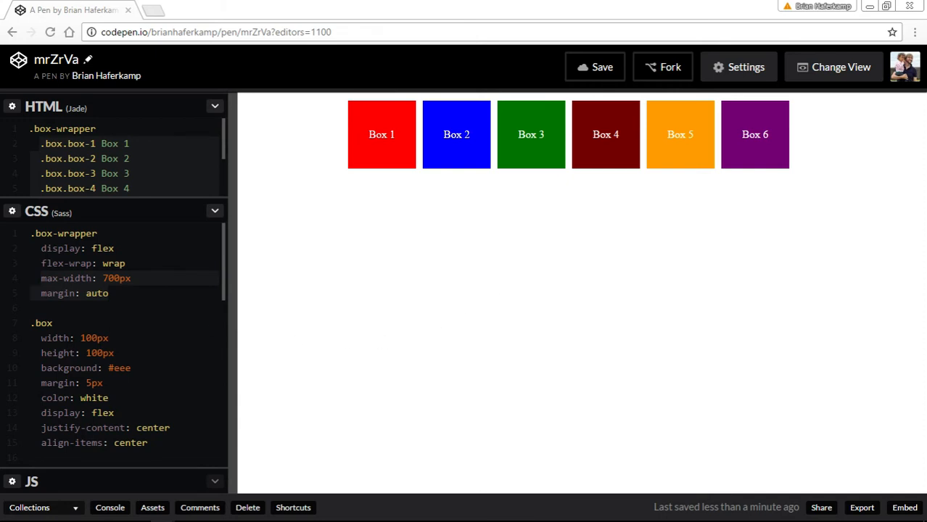
pyautogui.scroll(-3)
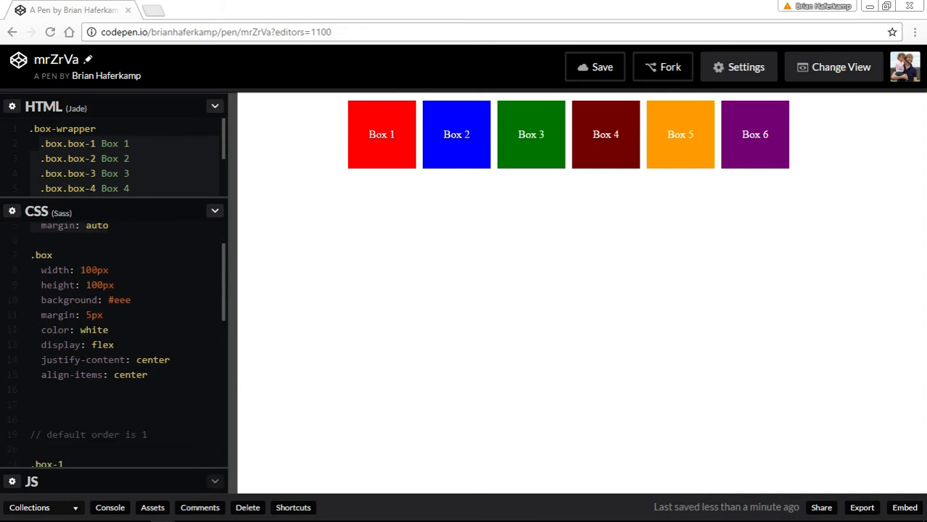
pyautogui.click(130, 299)
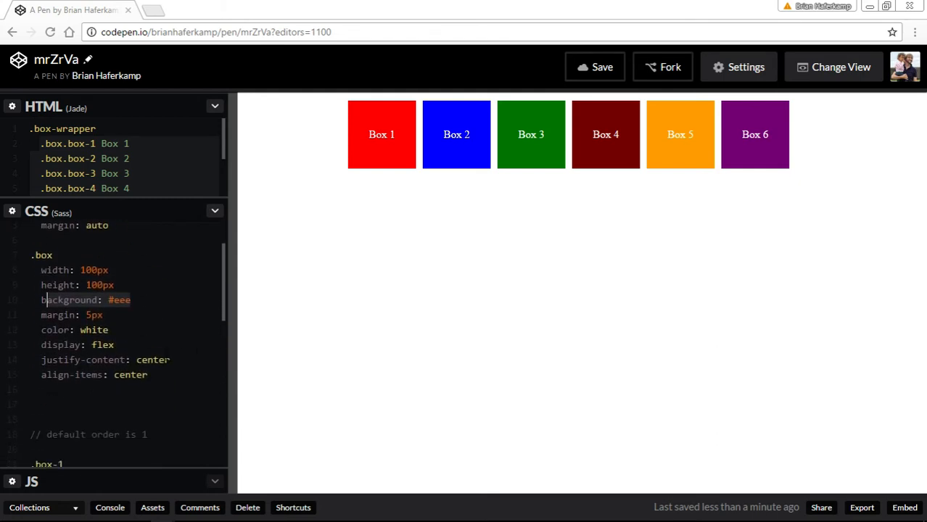
pyautogui.moveTo(398, 276)
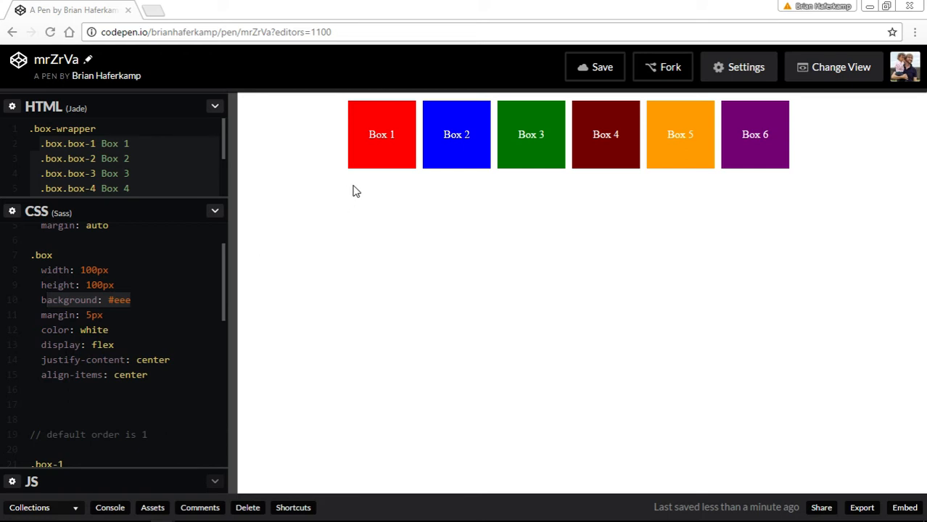
pyautogui.moveTo(423, 160)
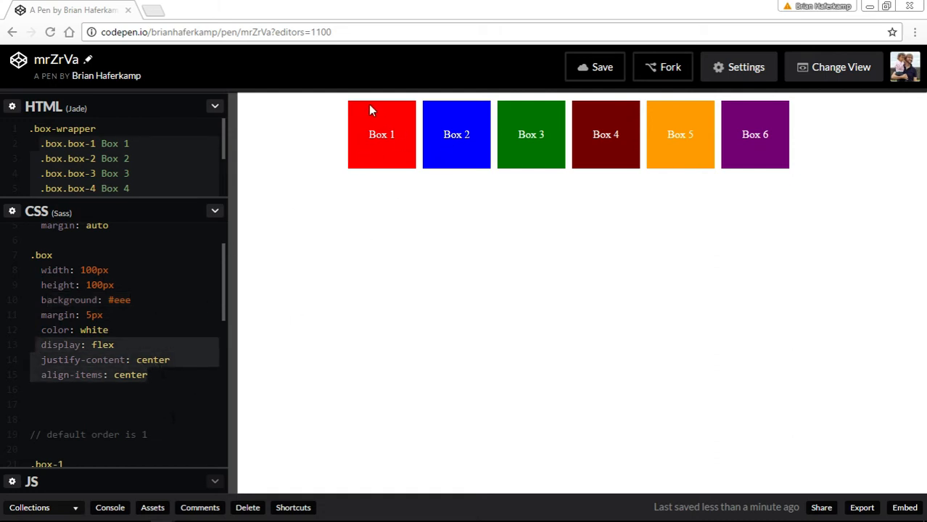
pyautogui.moveTo(389, 155)
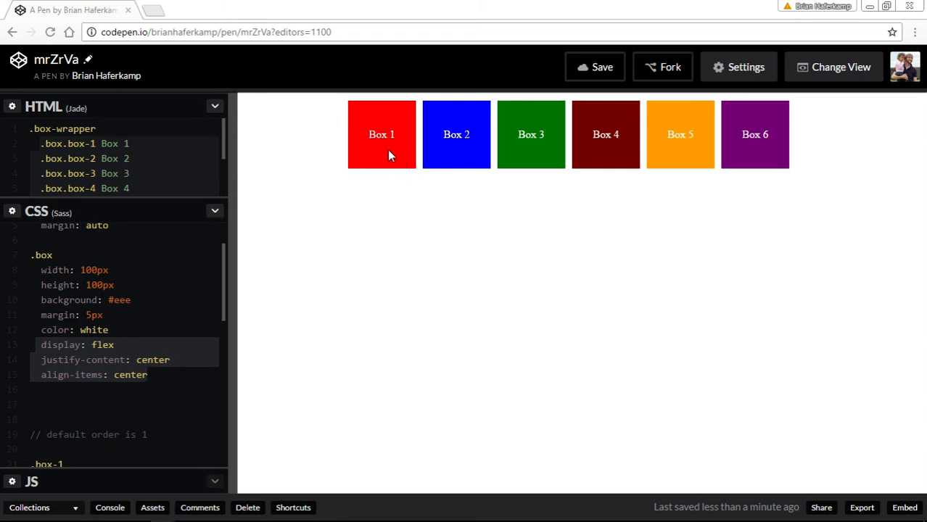
pyautogui.moveTo(365, 163)
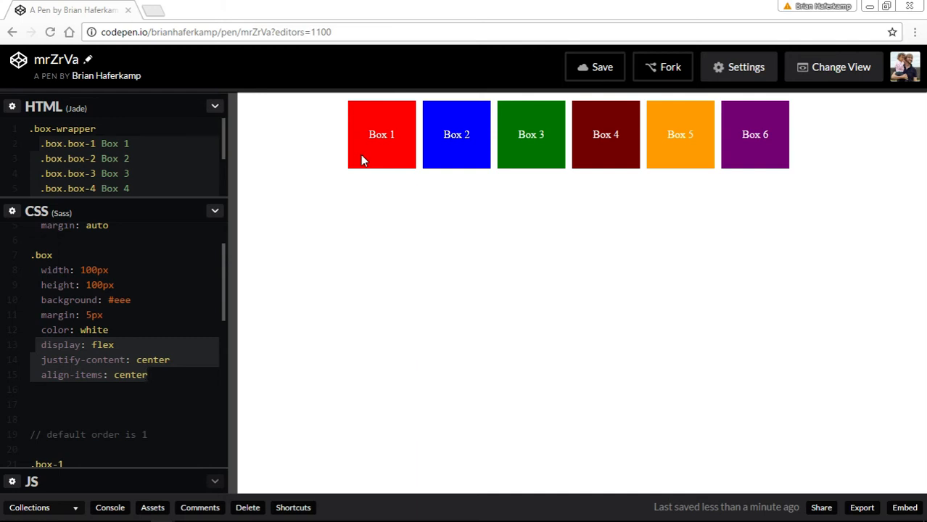
pyautogui.click(150, 375)
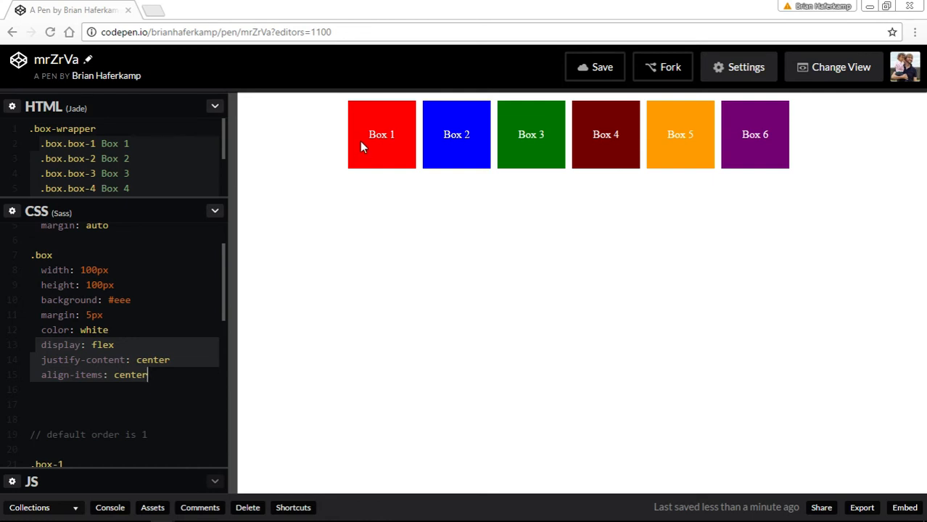
pyautogui.moveTo(412, 174)
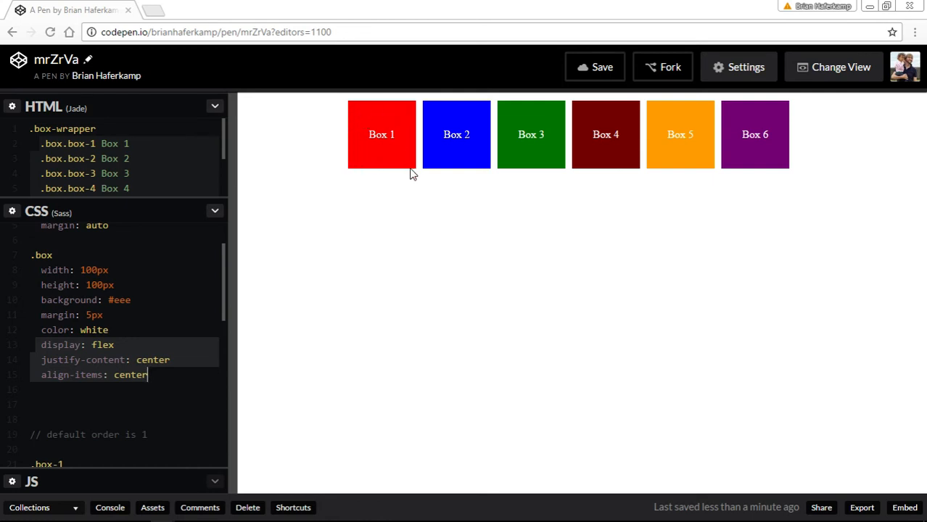
pyautogui.moveTo(410, 156)
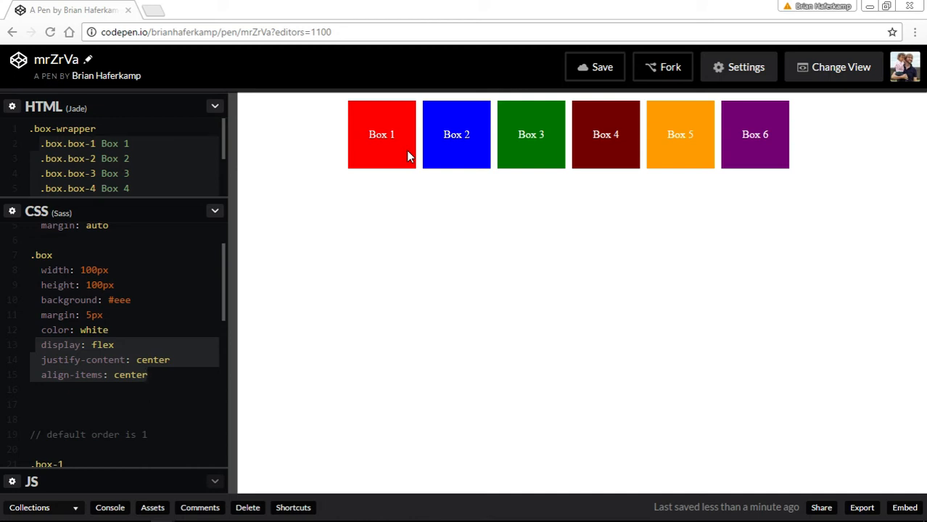
pyautogui.click(148, 375)
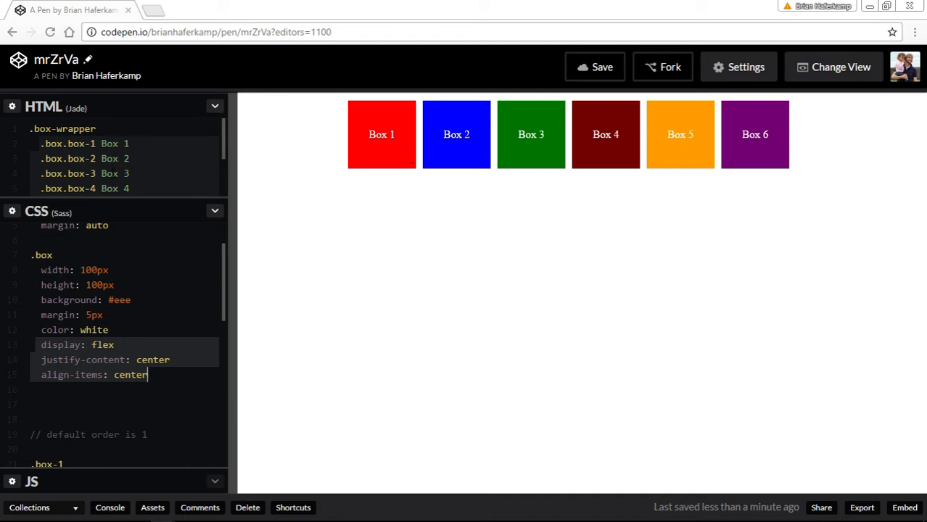
pyautogui.moveTo(372, 217)
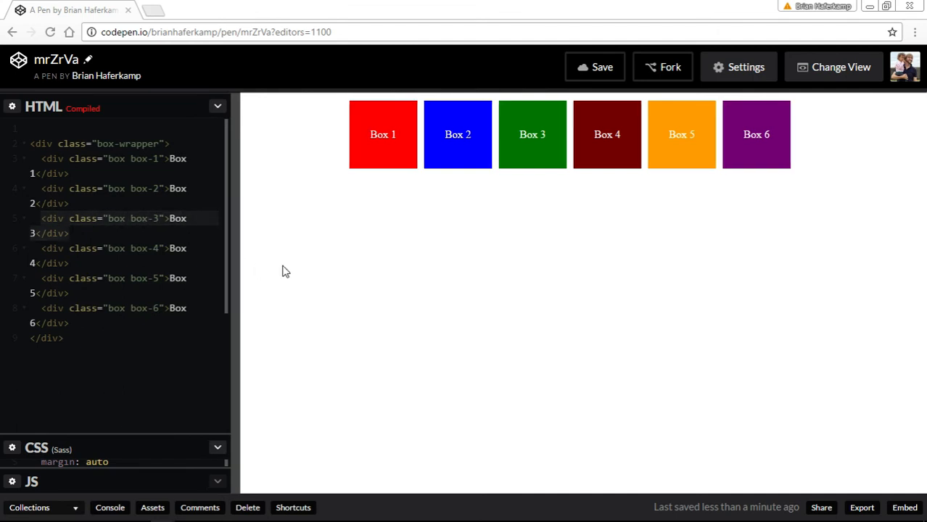
# View the compiled HTML, collapse the HTML panel, and bring the .box-1 order and colour rules into view.
pyautogui.moveTo(239, 291); pyautogui.dragTo(403, 290)
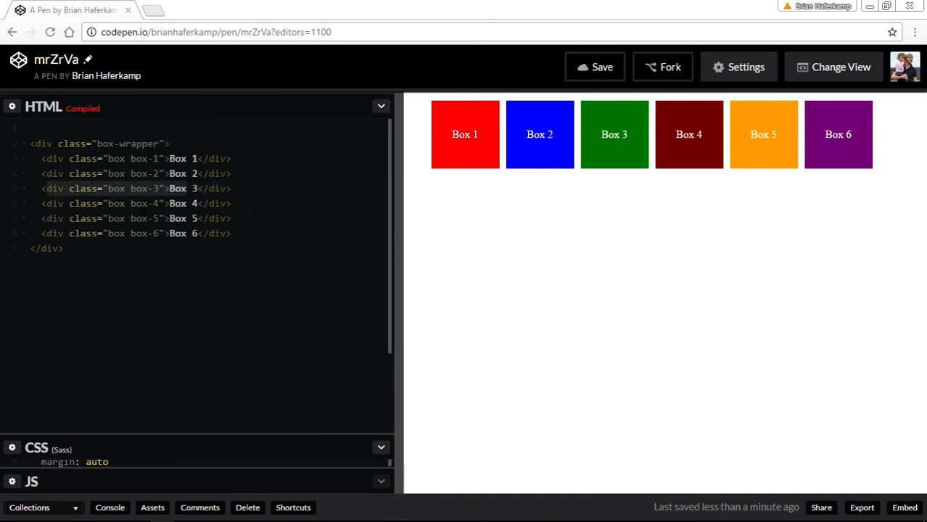
pyautogui.click(187, 189)
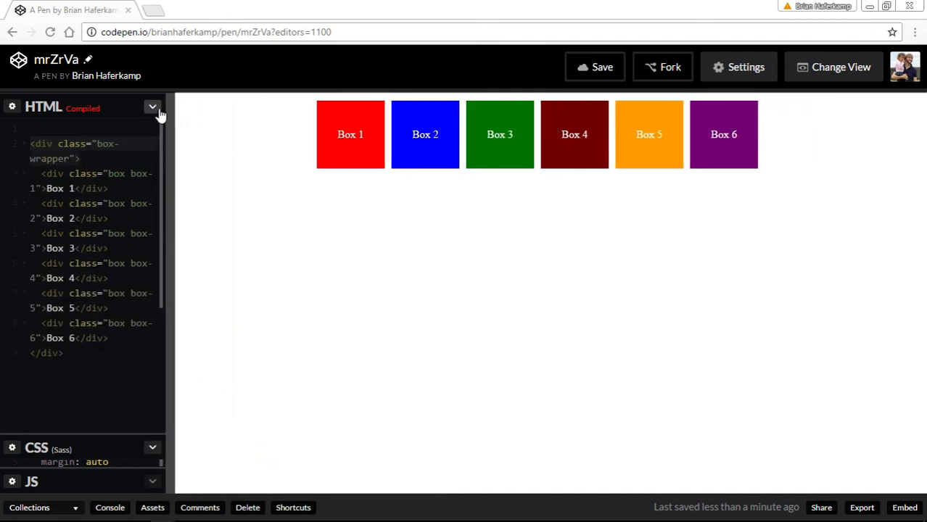
pyautogui.click(152, 107)
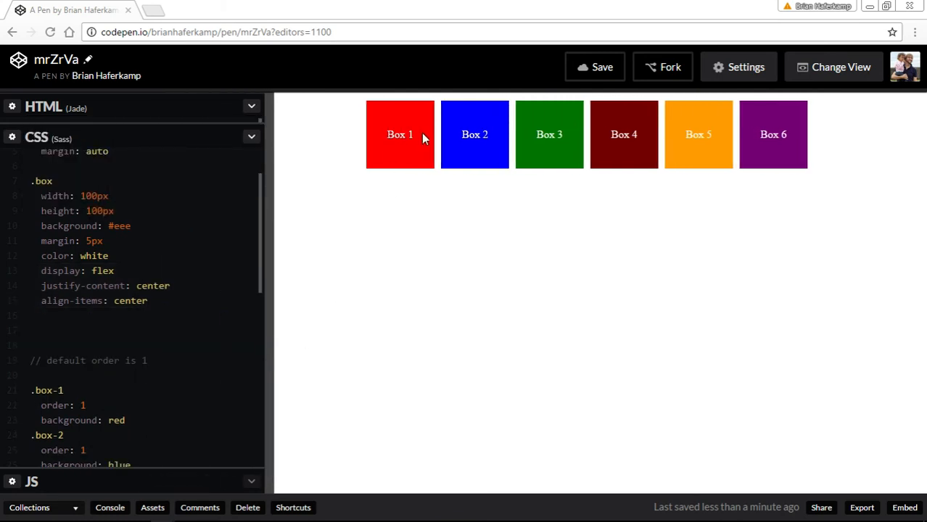
pyautogui.moveTo(391, 194)
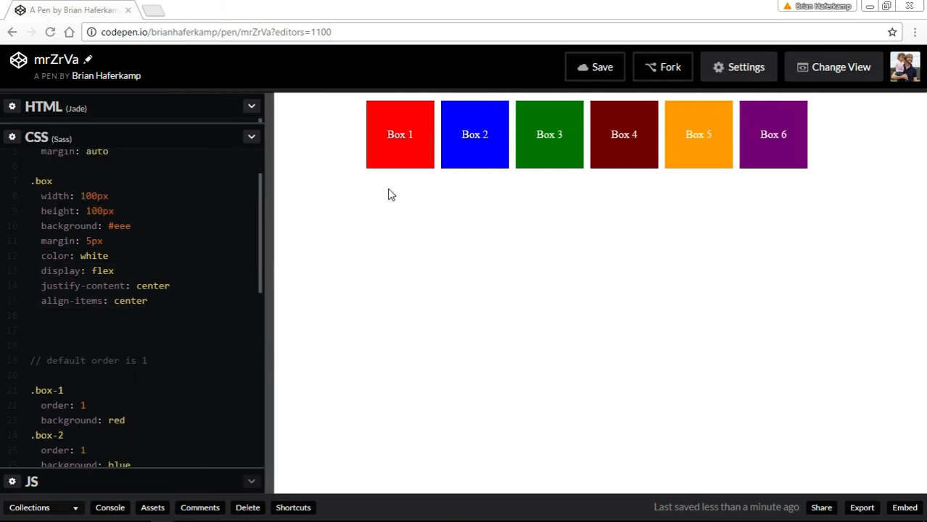
pyautogui.moveTo(436, 143)
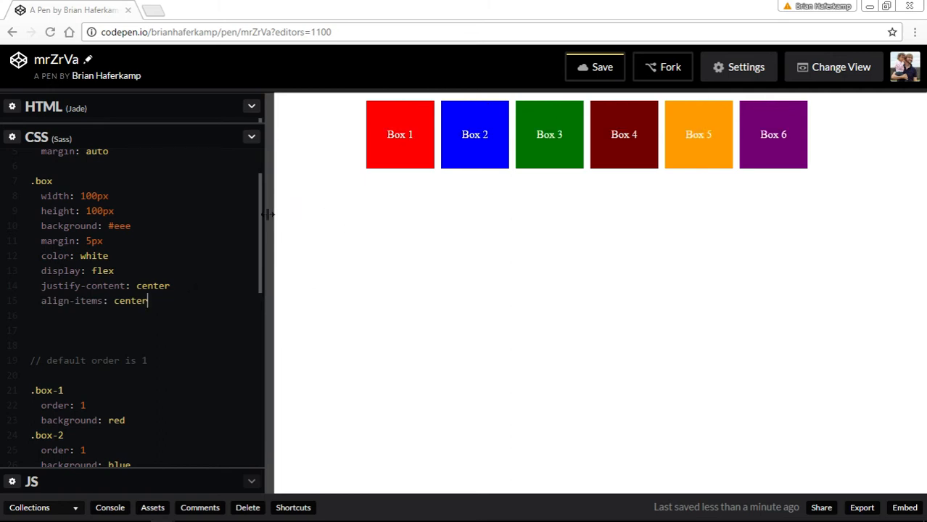
pyautogui.moveTo(269, 215); pyautogui.dragTo(391, 214)
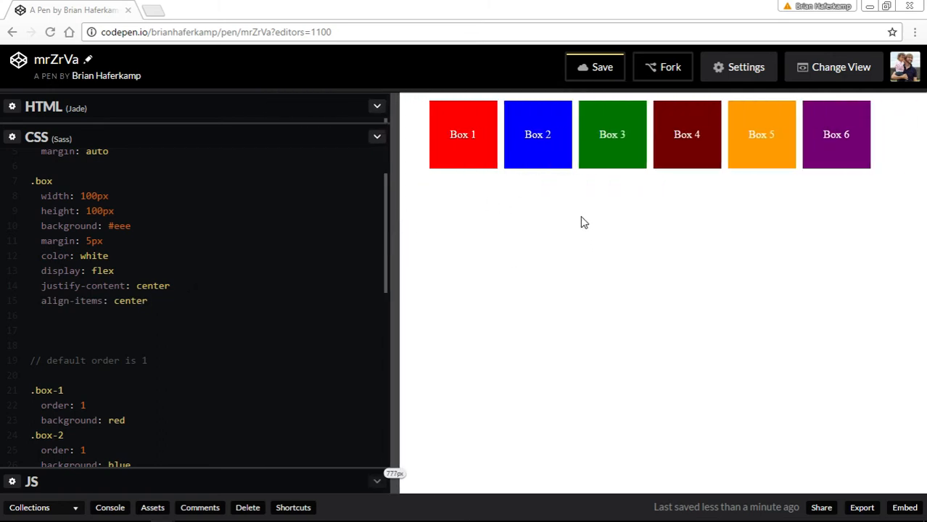
pyautogui.moveTo(511, 149)
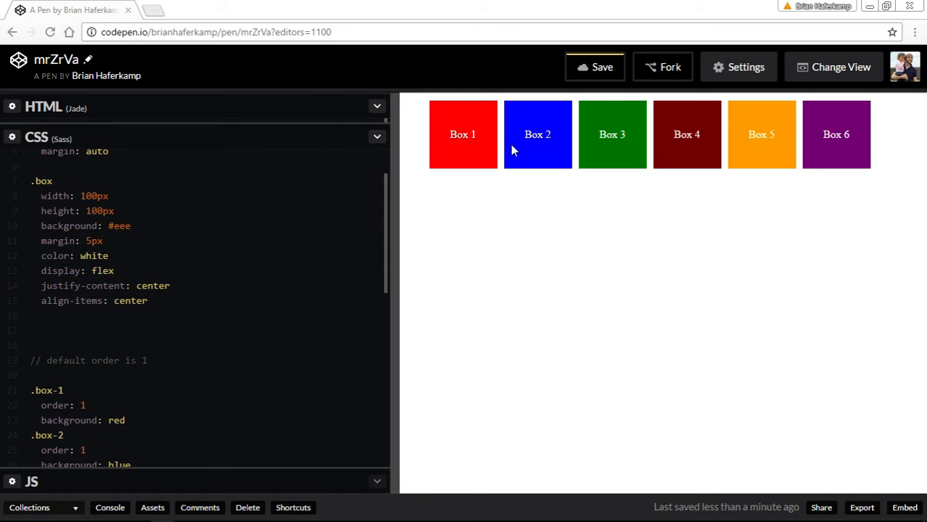
pyautogui.moveTo(493, 229)
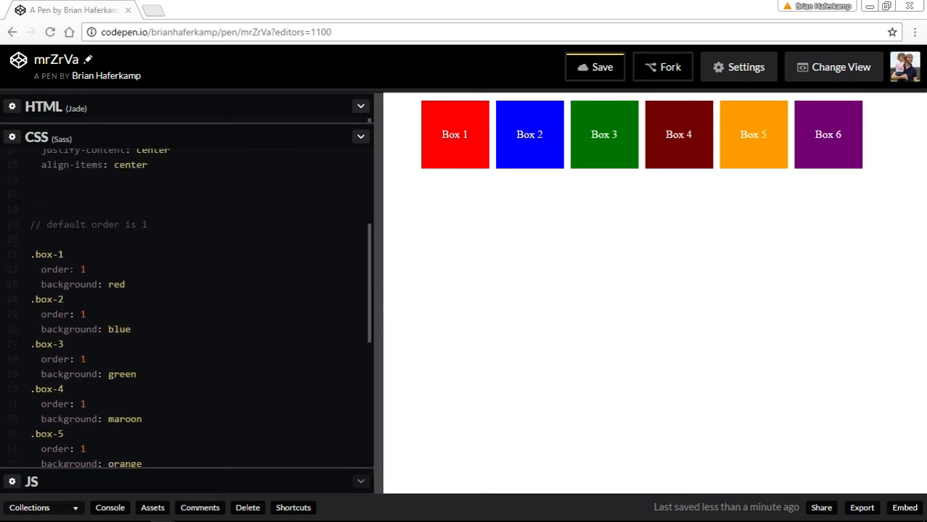
pyautogui.moveTo(374, 326); pyautogui.dragTo(351, 327)
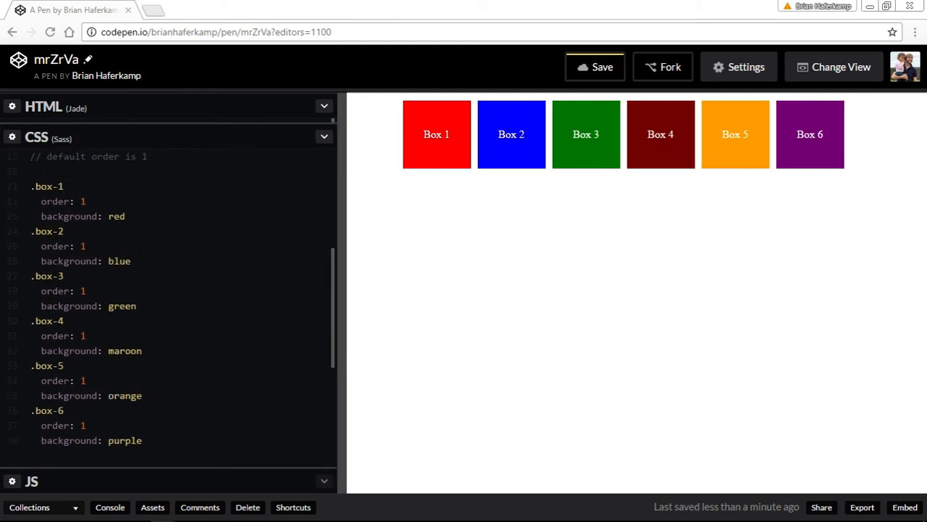
pyautogui.scroll(-3)
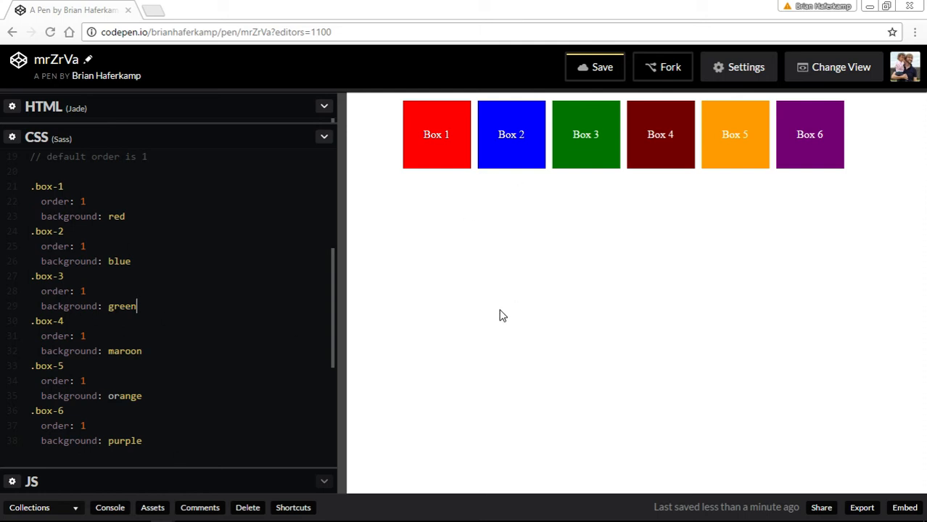
pyautogui.moveTo(509, 322)
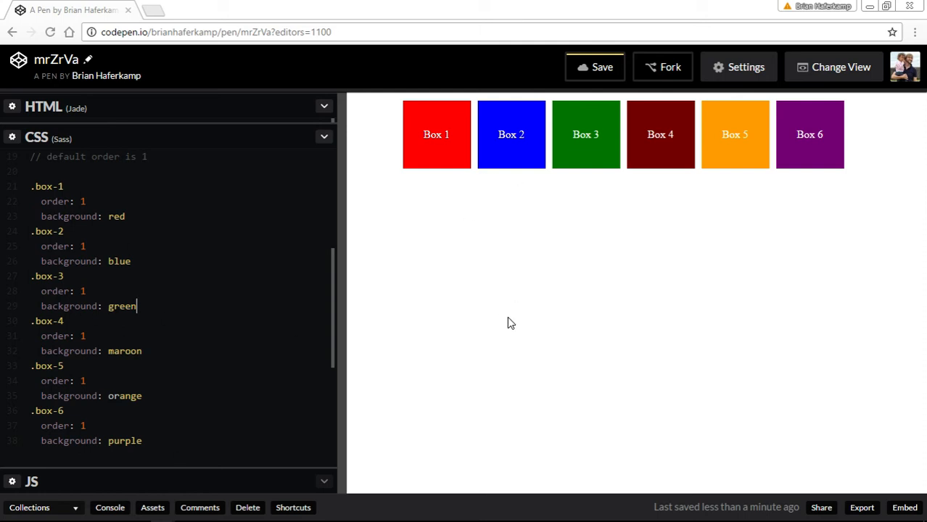
pyautogui.moveTo(497, 299)
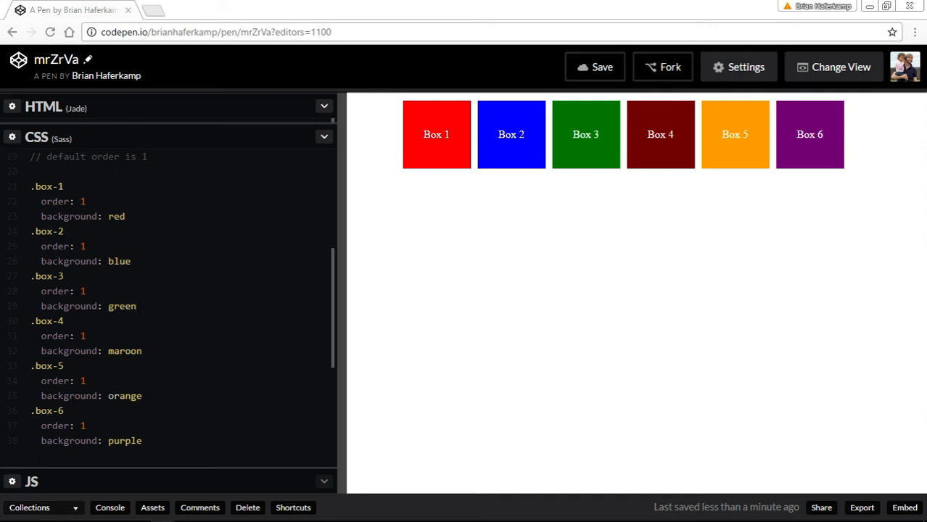
# Change .box-5's order from 1 to 2 so Box 5 moves after Box 6.
pyautogui.click(137, 304)
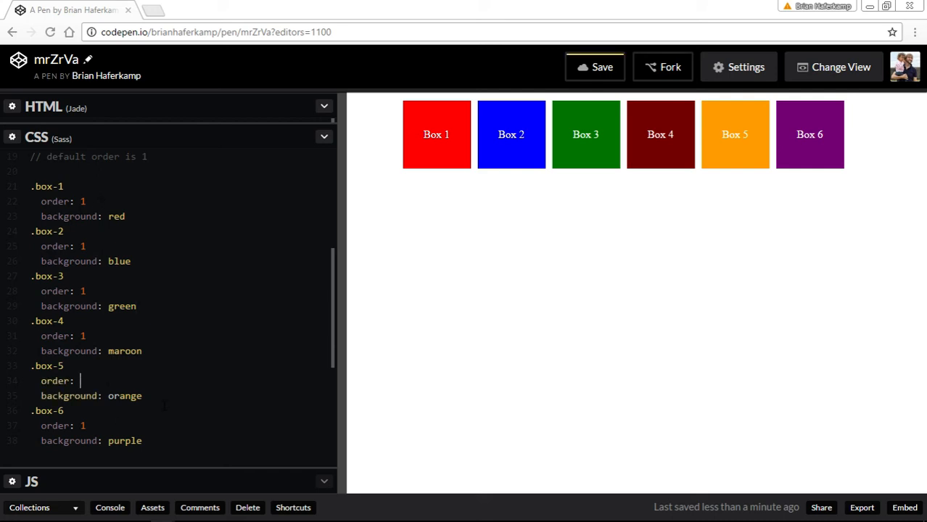
pyautogui.write('2')
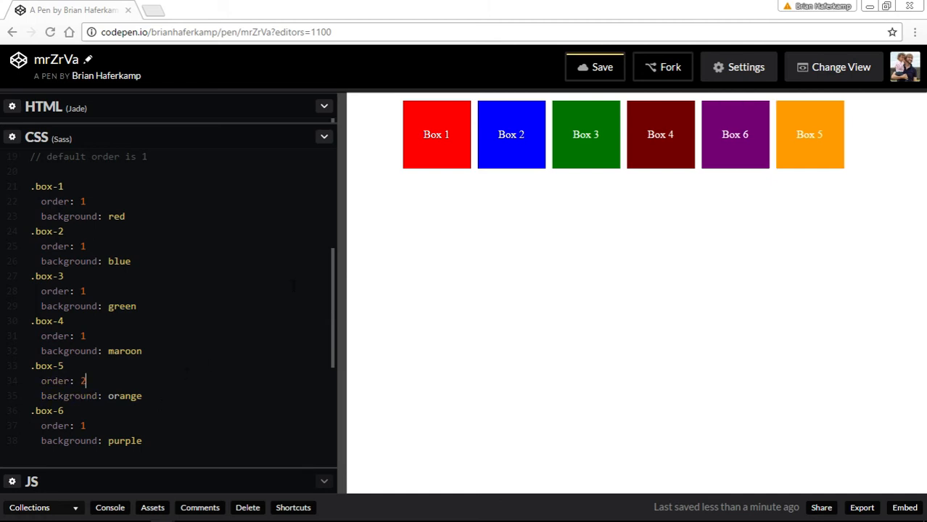
pyautogui.write('2')
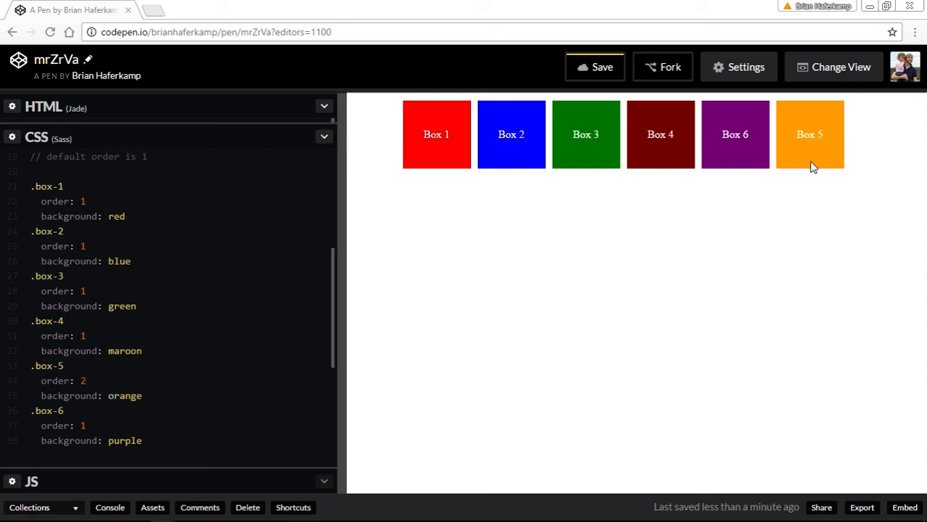
pyautogui.moveTo(428, 157)
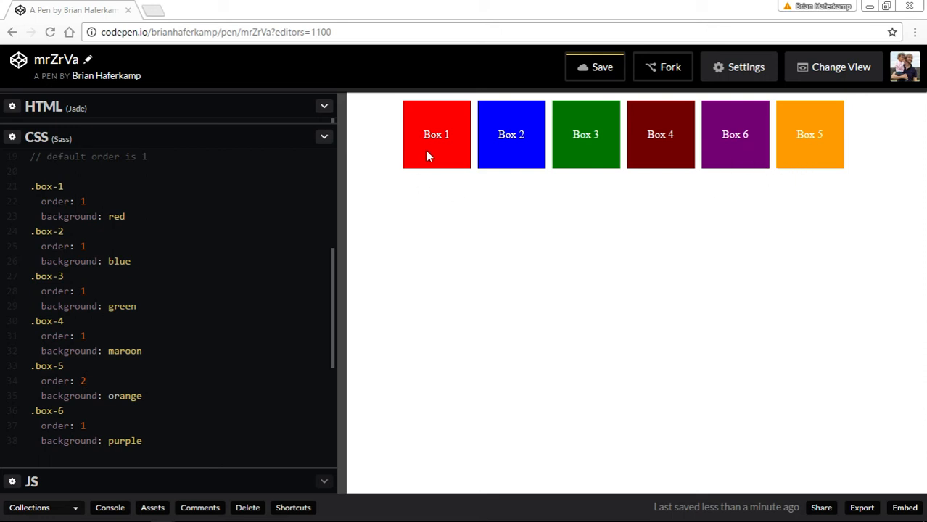
pyautogui.moveTo(748, 171)
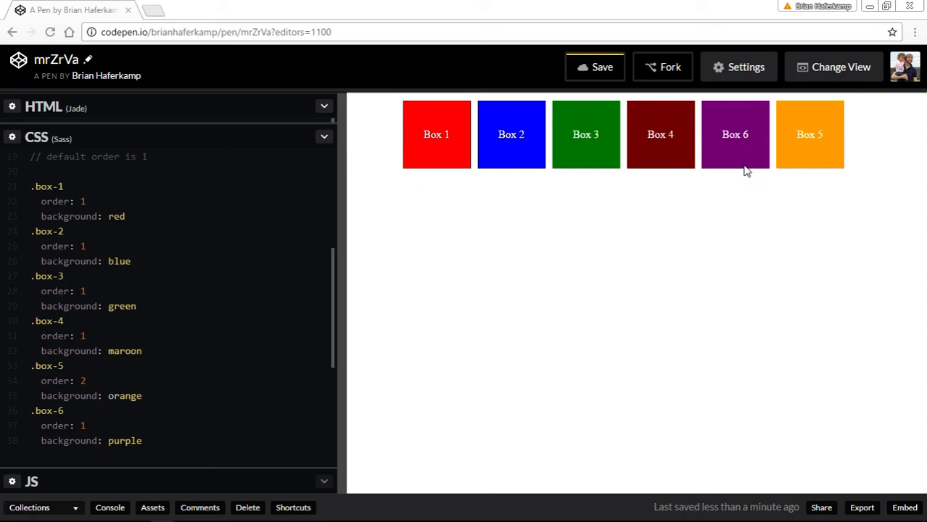
pyautogui.moveTo(751, 121)
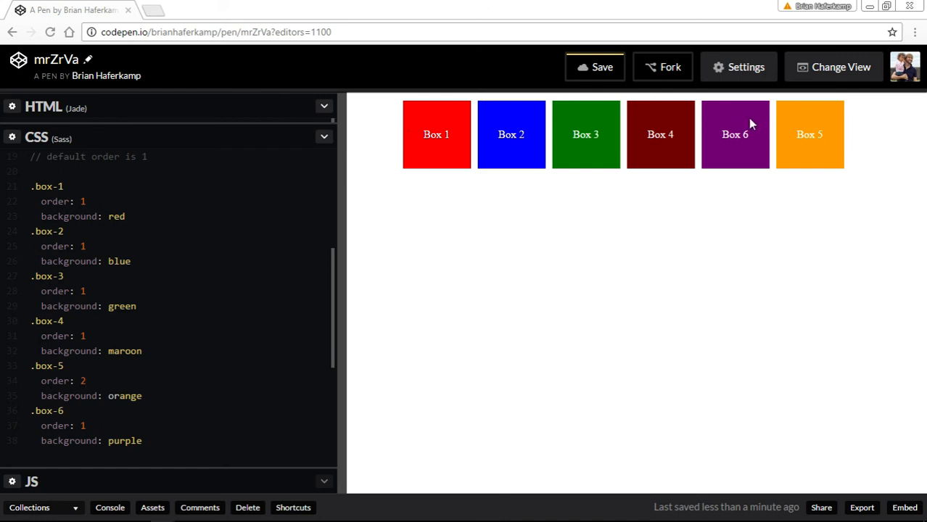
pyautogui.write('2')
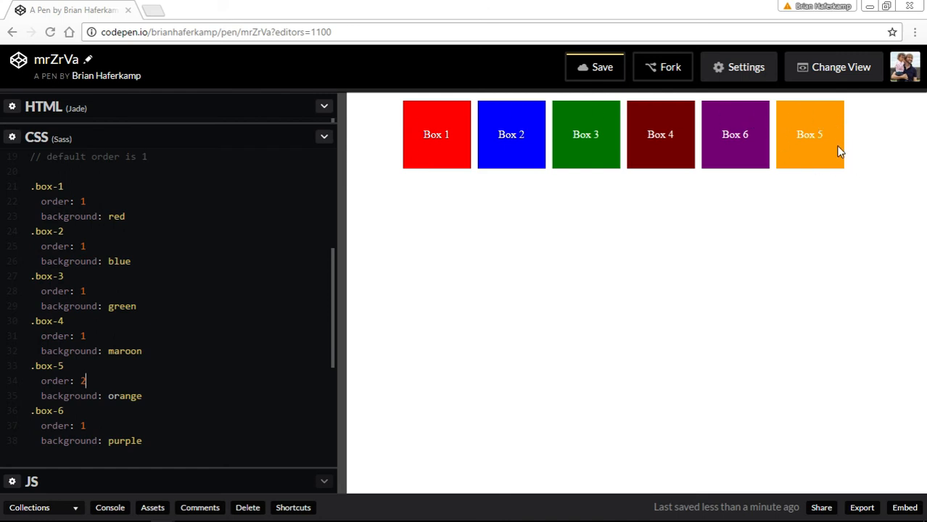
pyautogui.moveTo(833, 158)
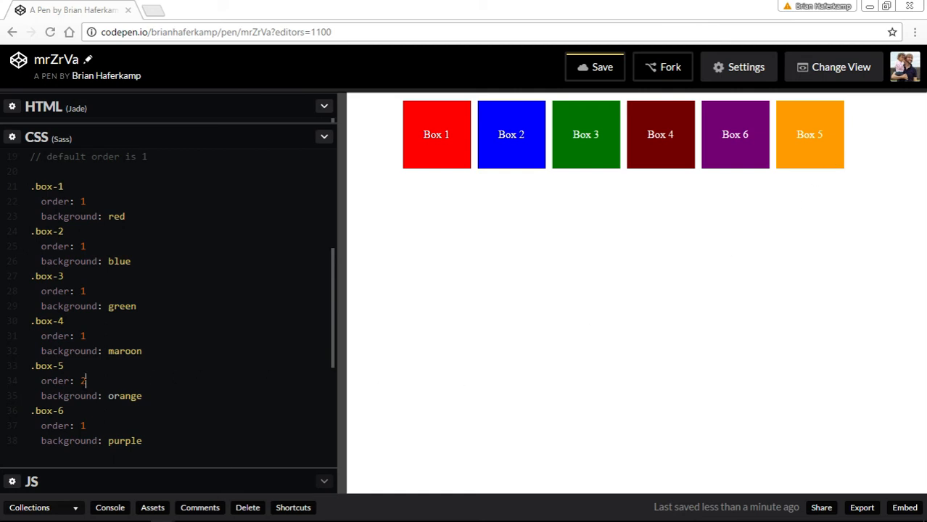
pyautogui.moveTo(669, 160)
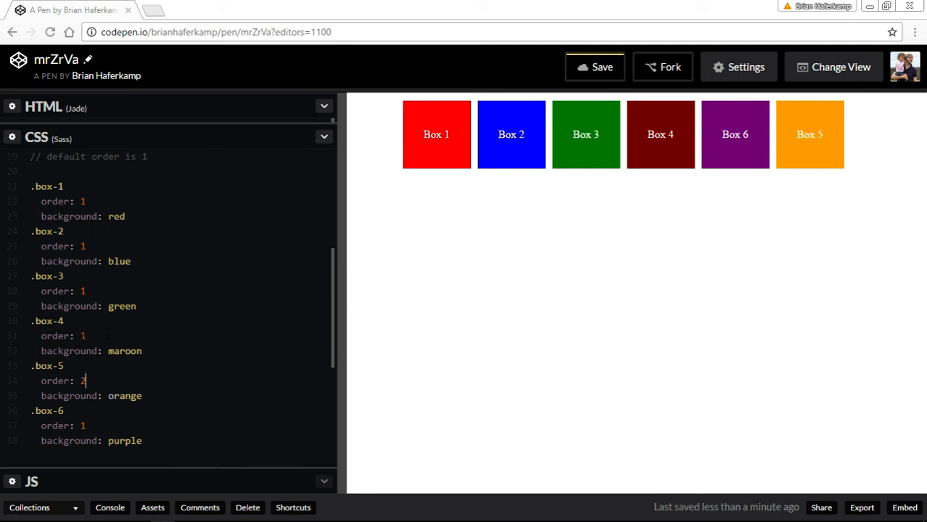
# Replace .box-4's order value with 0 so Box 4 leads the row.
pyautogui.press('Backspace')
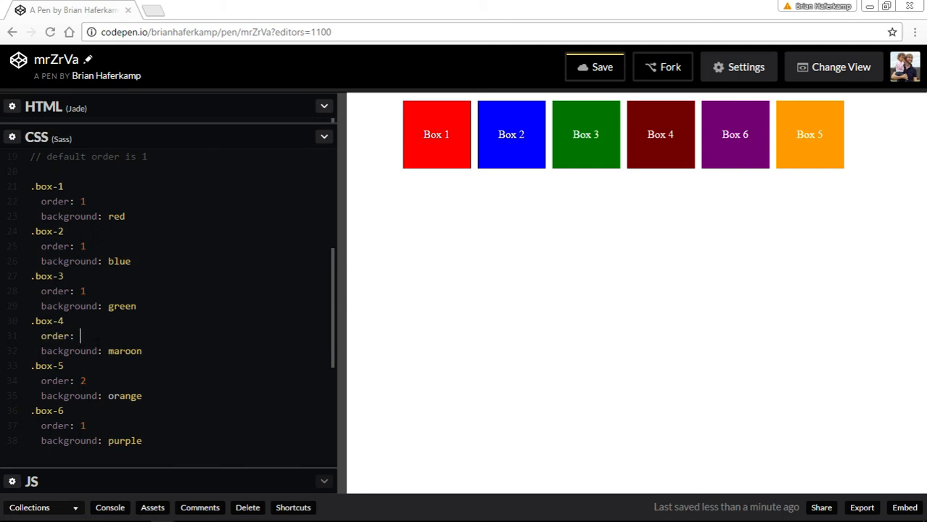
pyautogui.write('0')
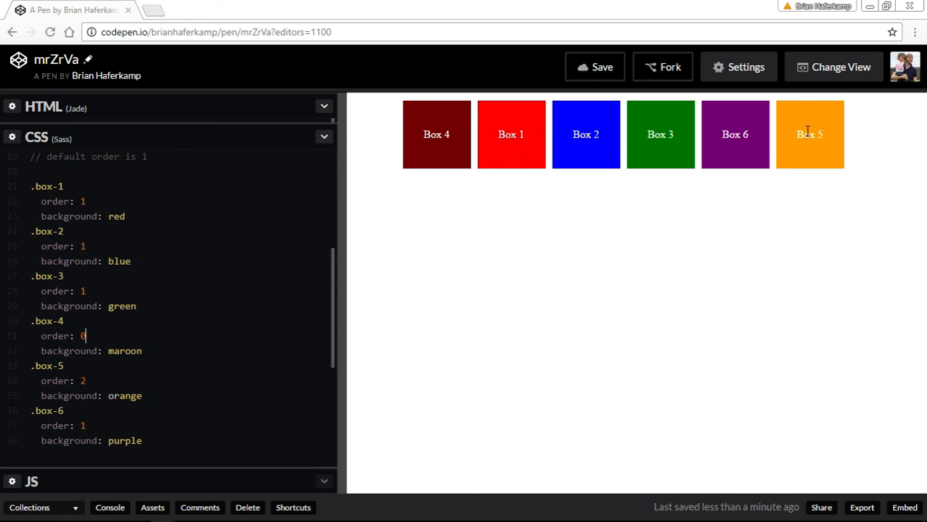
pyautogui.moveTo(844, 162)
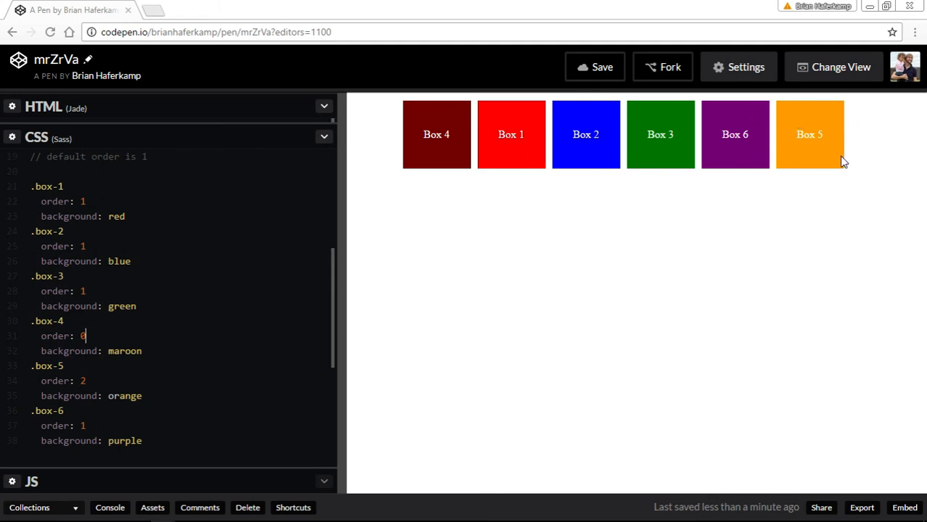
pyautogui.moveTo(804, 195)
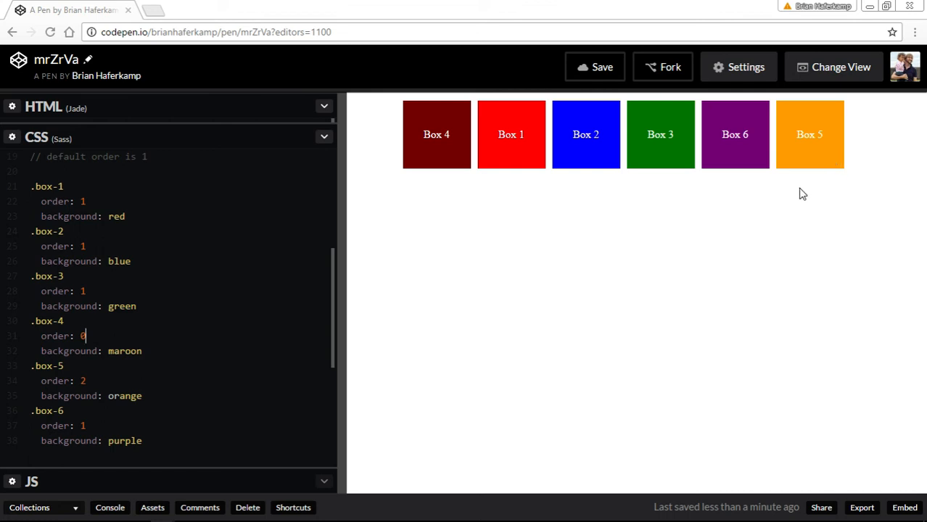
pyautogui.moveTo(740, 238)
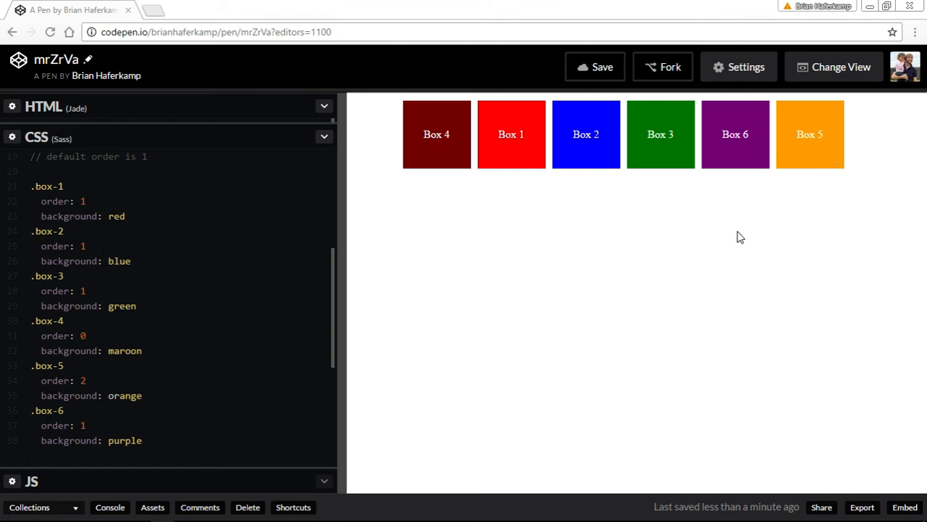
pyautogui.moveTo(737, 234)
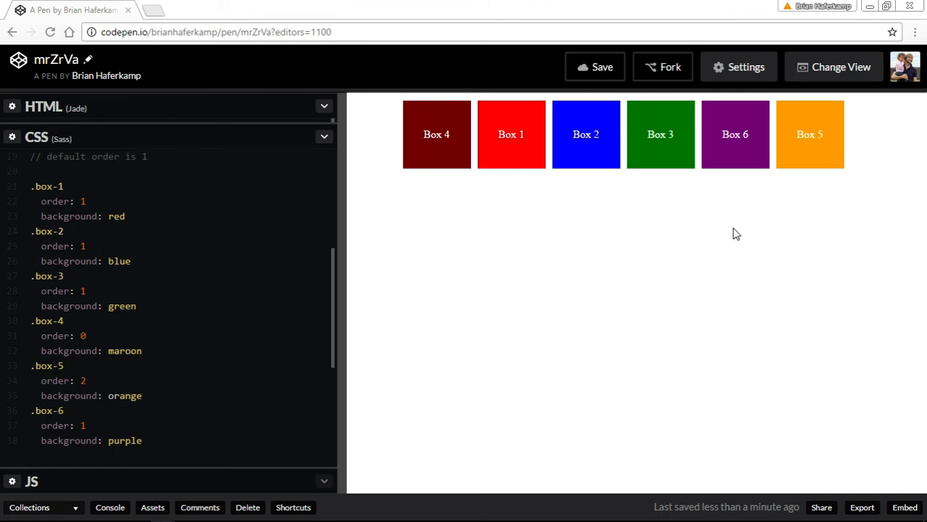
pyautogui.moveTo(465, 291)
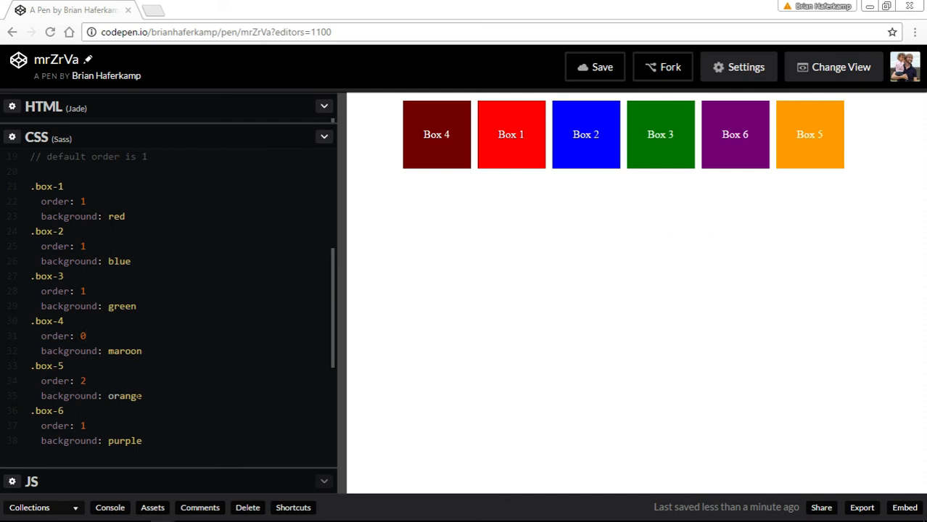
pyautogui.click(85, 337)
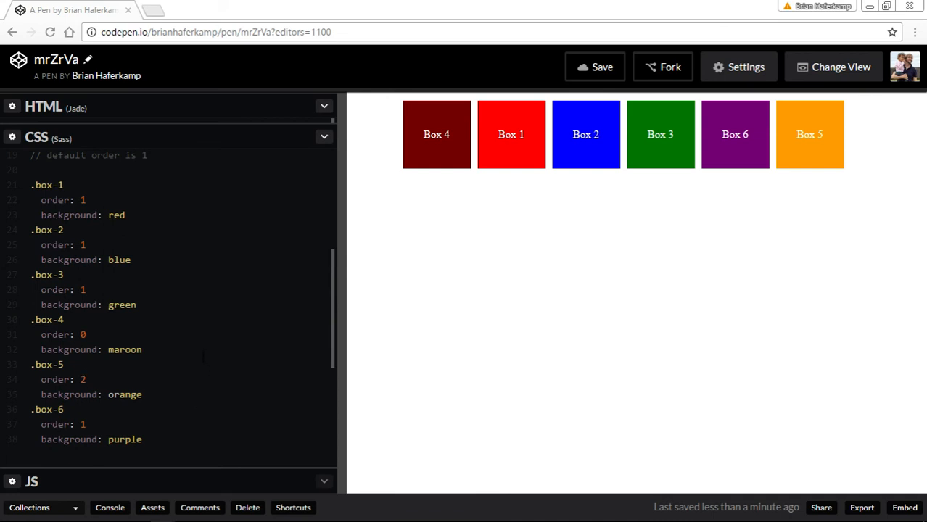
# Change .box-6's order from 1 to 0 so the row reads Box 4, 6, 1, 2, 3, 5.
pyautogui.click(85, 380)
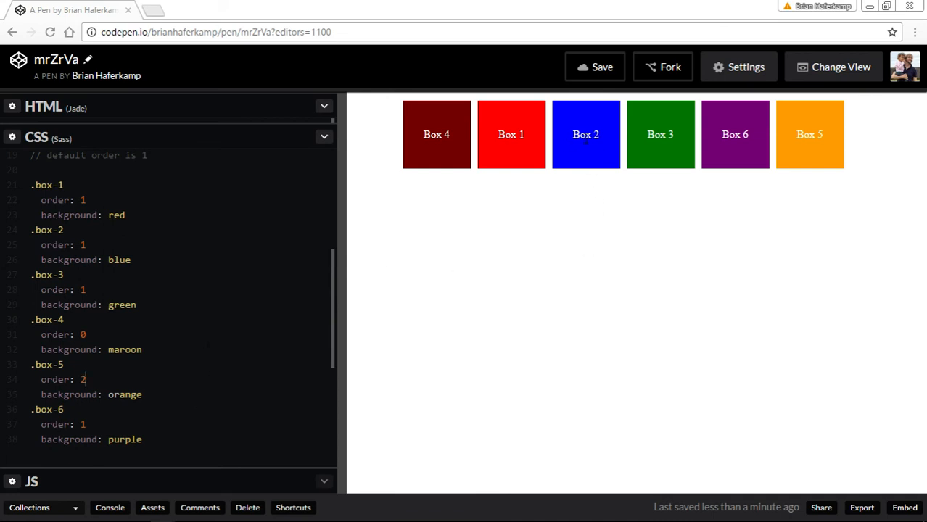
pyautogui.moveTo(442, 162)
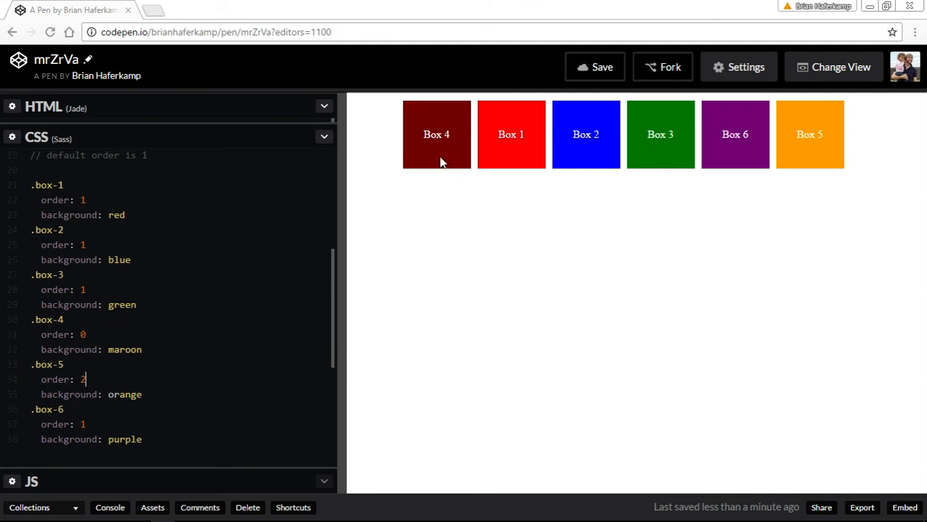
pyautogui.moveTo(740, 148)
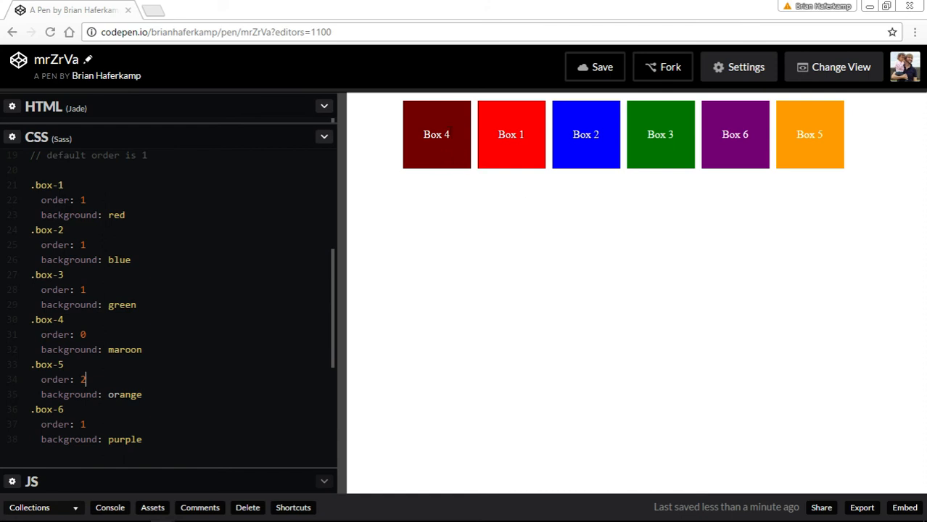
pyautogui.moveTo(728, 157)
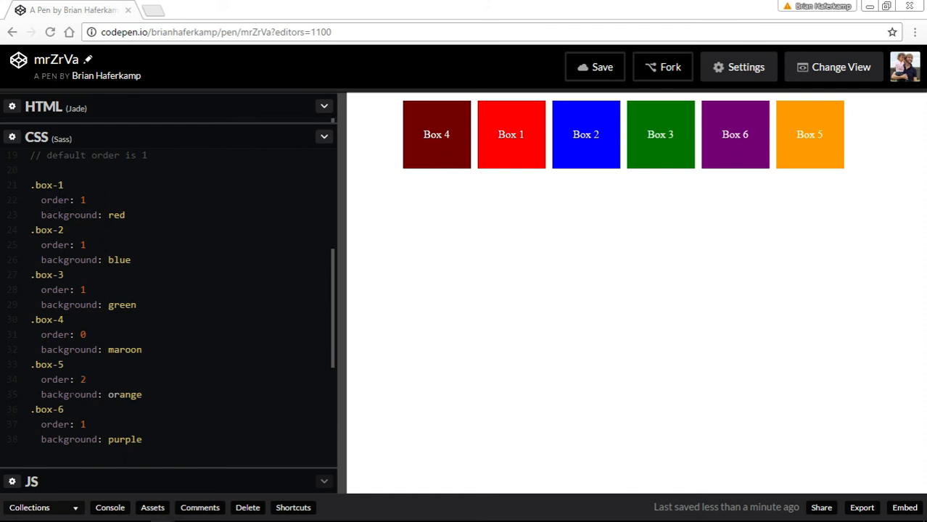
pyautogui.click(86, 424)
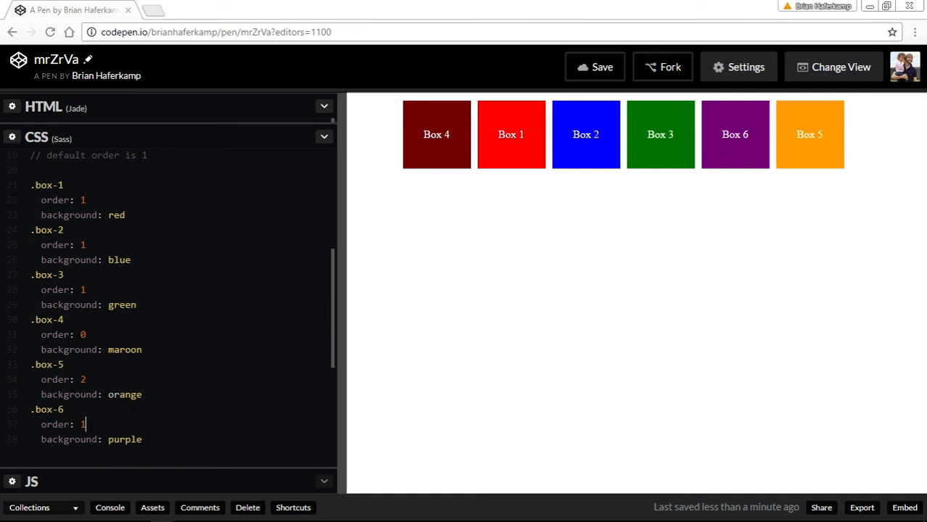
pyautogui.write('0')
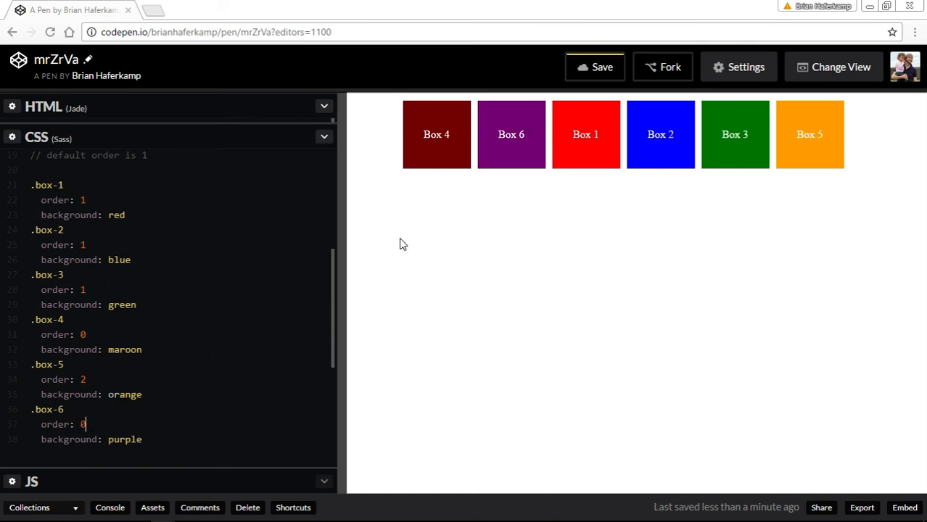
pyautogui.moveTo(395, 193)
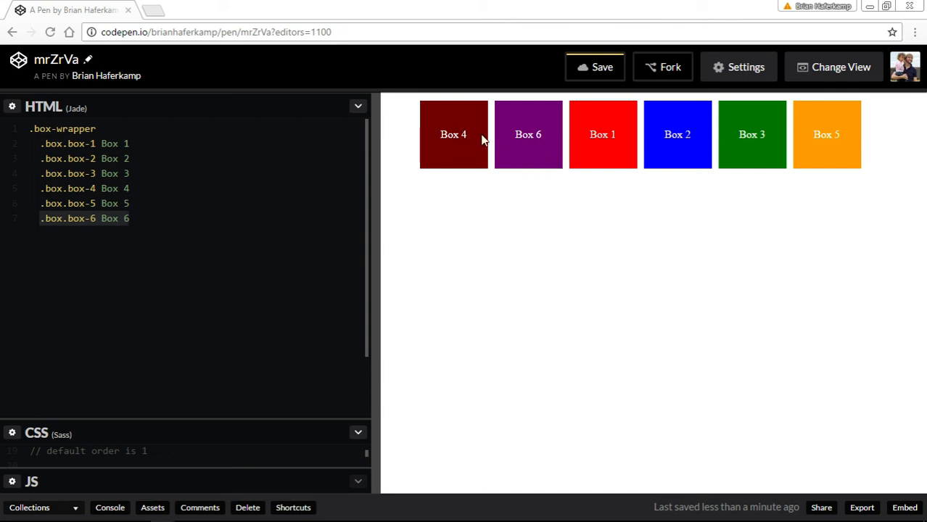
pyautogui.moveTo(426, 113)
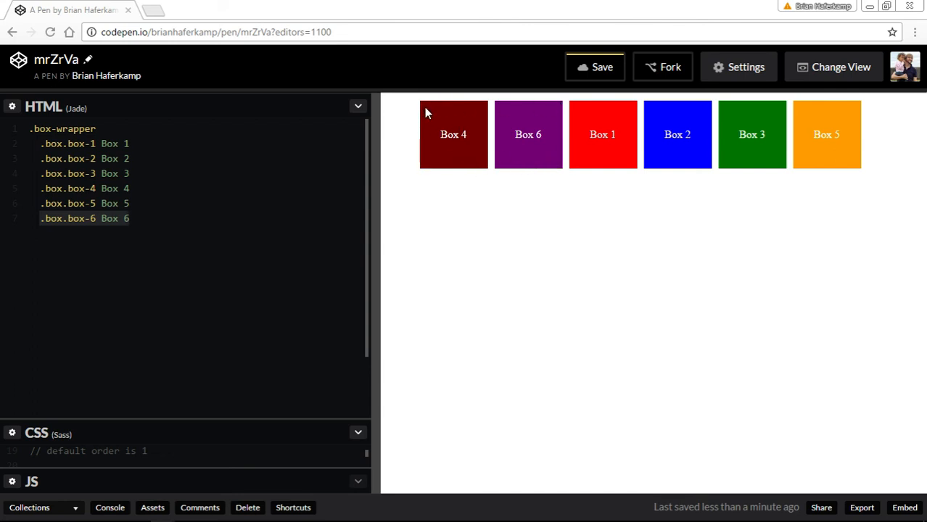
pyautogui.moveTo(792, 174)
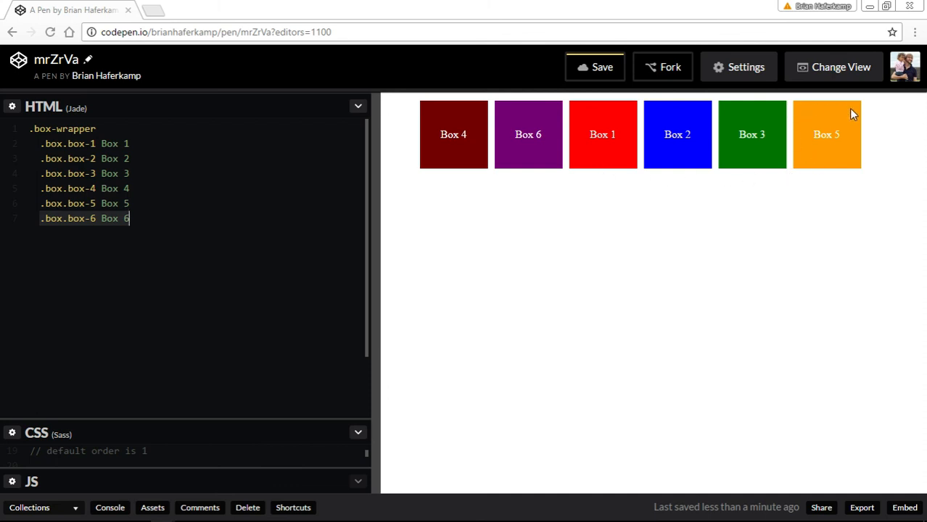
pyautogui.moveTo(630, 211)
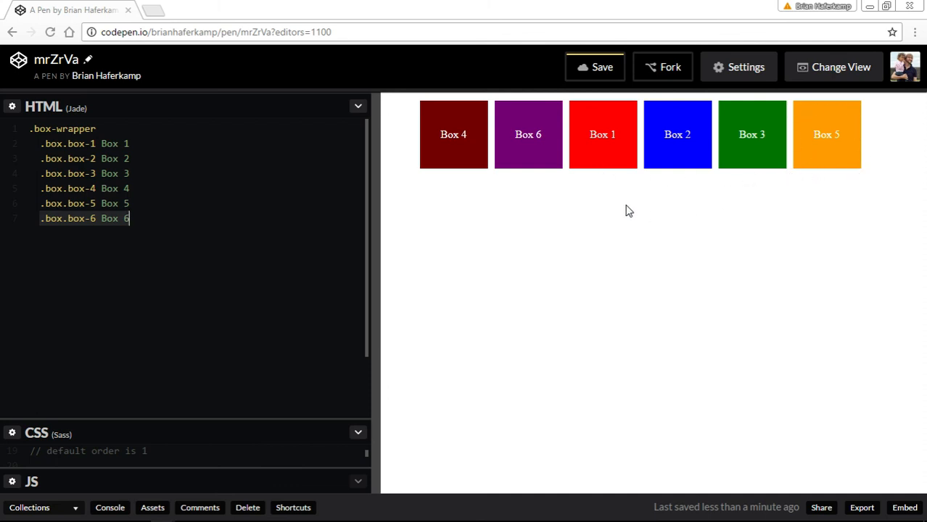
pyautogui.moveTo(408, 149)
pyautogui.write('order: -')
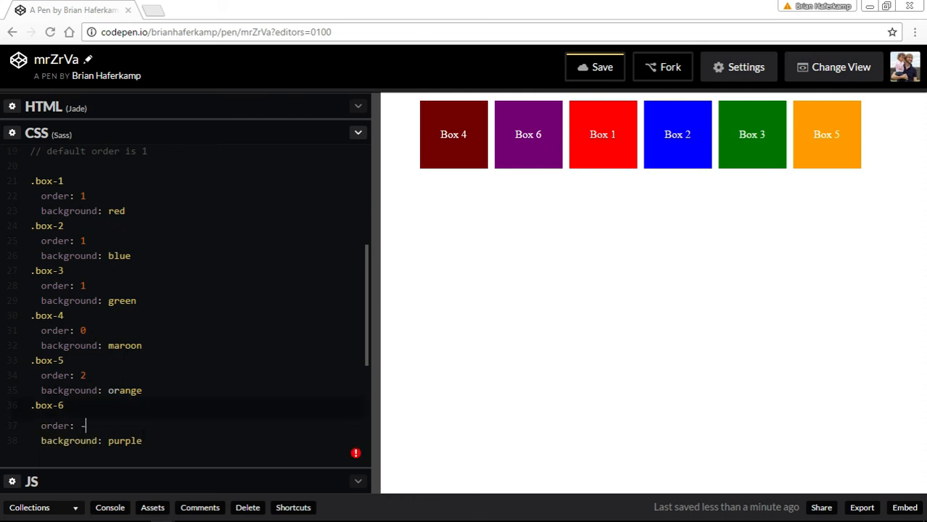
# Change .box-6's order to -1 so Box 6 appears before Box 4.
pyautogui.write('1')
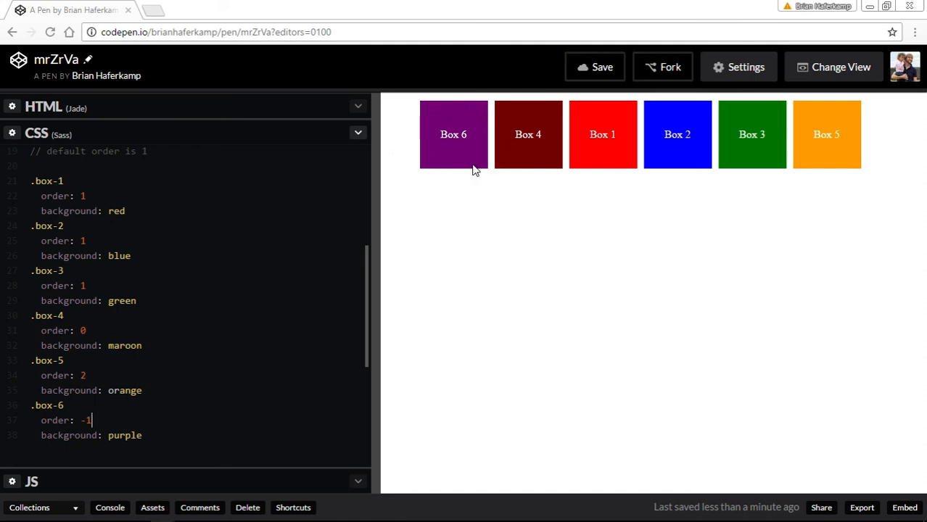
pyautogui.moveTo(505, 154)
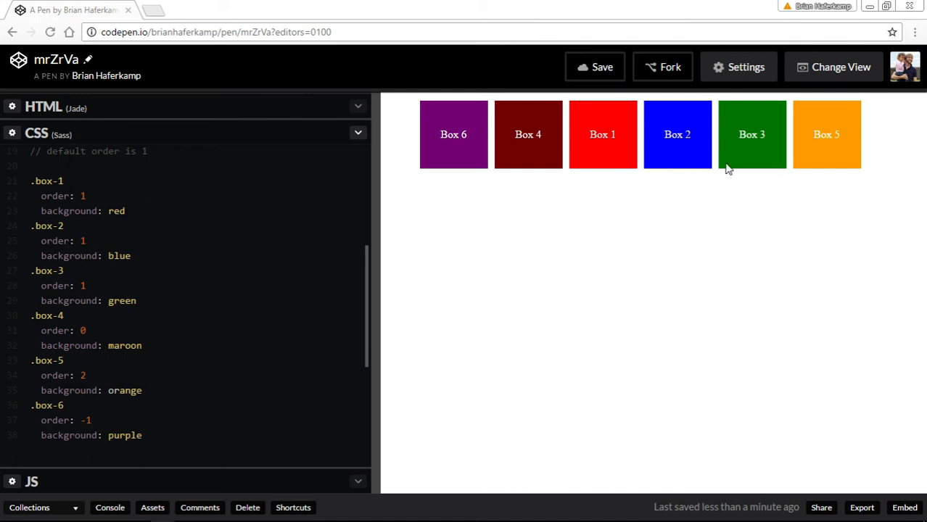
pyautogui.moveTo(798, 168)
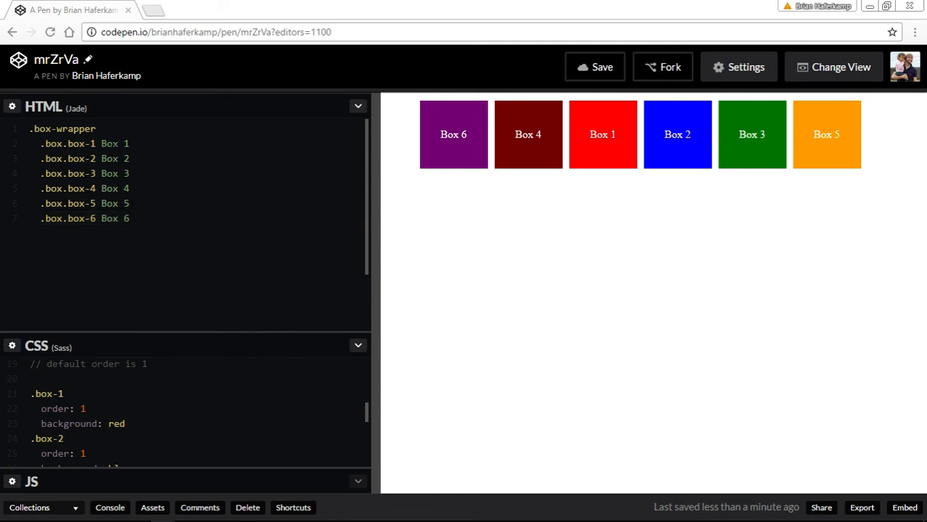
# Toggle comments on the per-box order and colour rules with Ctrl+/ in the Sass editor.
pyautogui.click(357, 106)
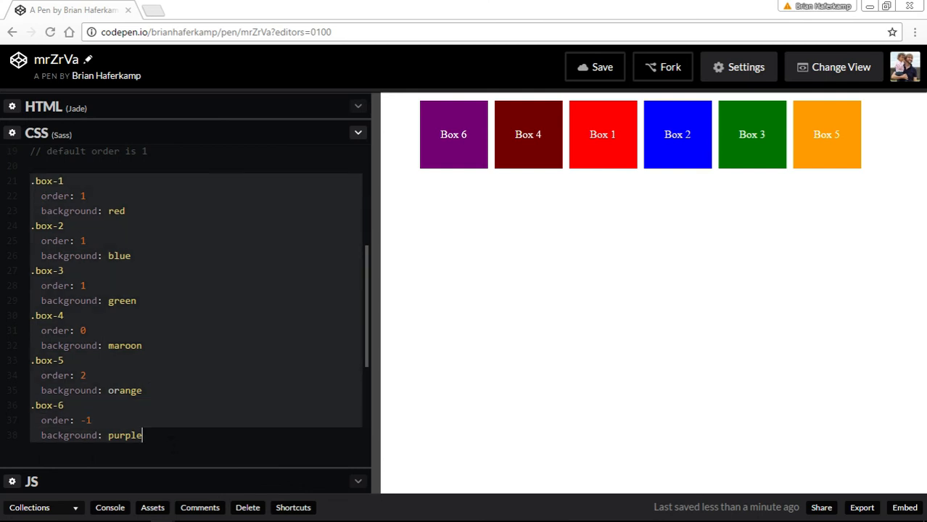
pyautogui.press('ctrl+/')
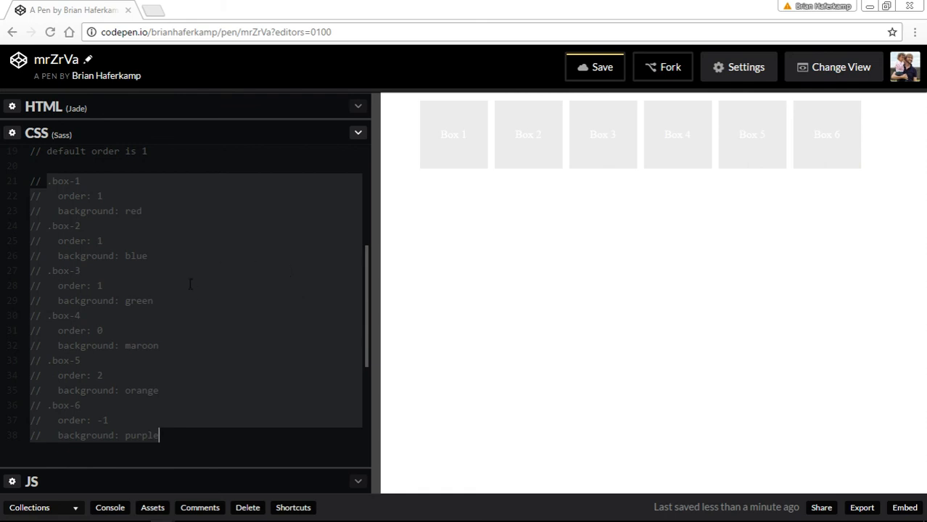
pyautogui.moveTo(573, 142)
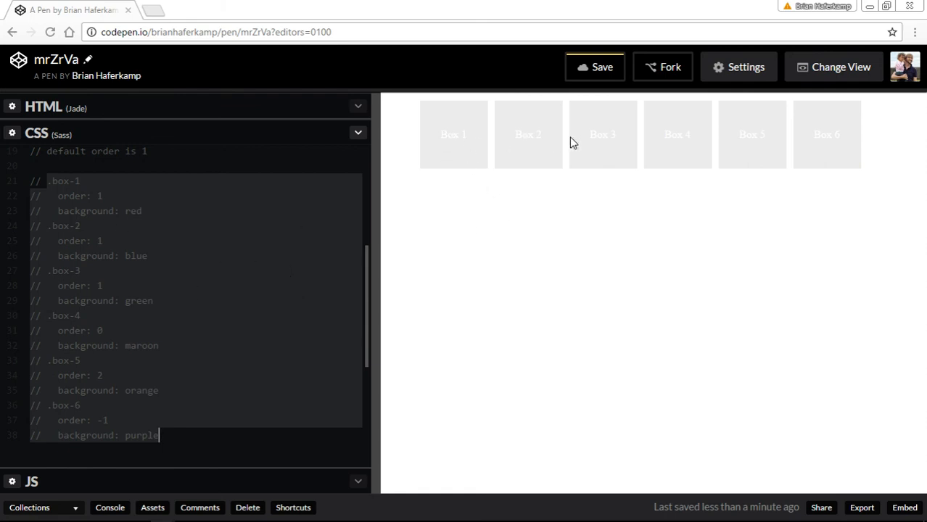
pyautogui.moveTo(861, 264)
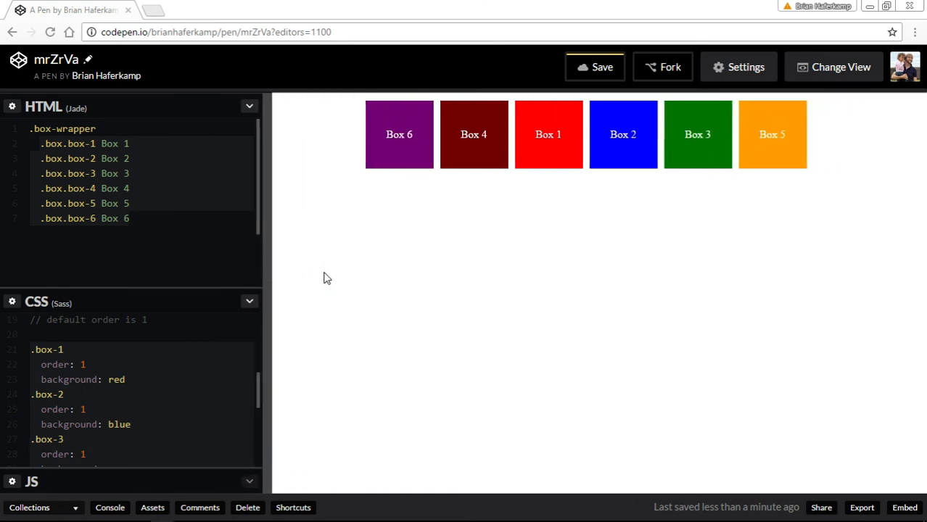
pyautogui.moveTo(347, 249)
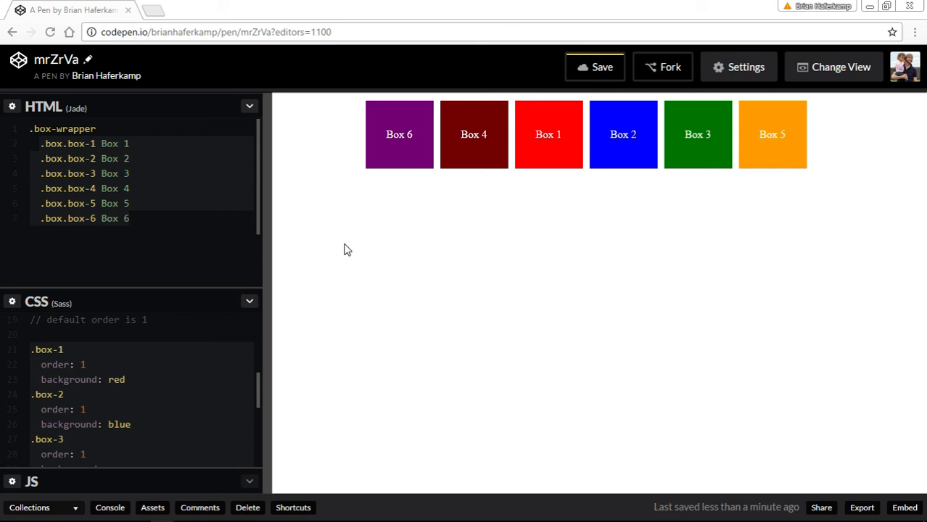
pyautogui.moveTo(331, 243)
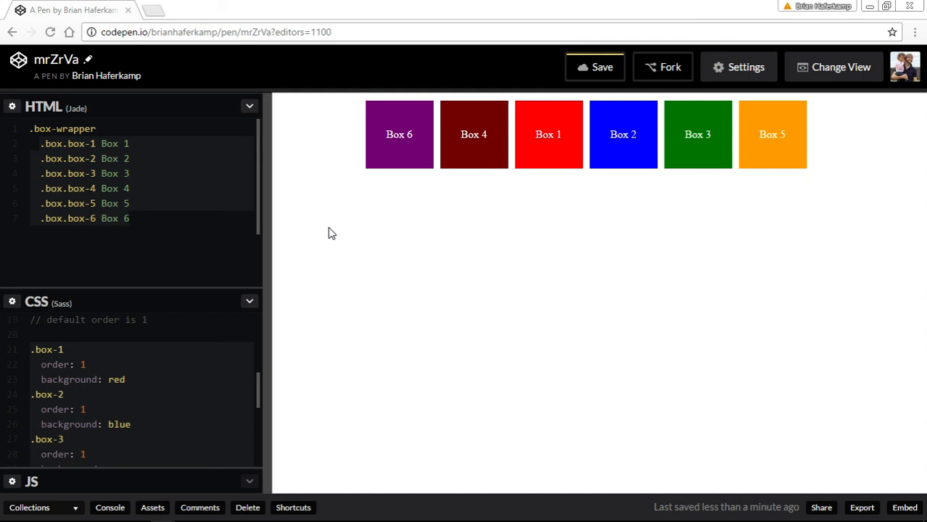
pyautogui.moveTo(342, 228)
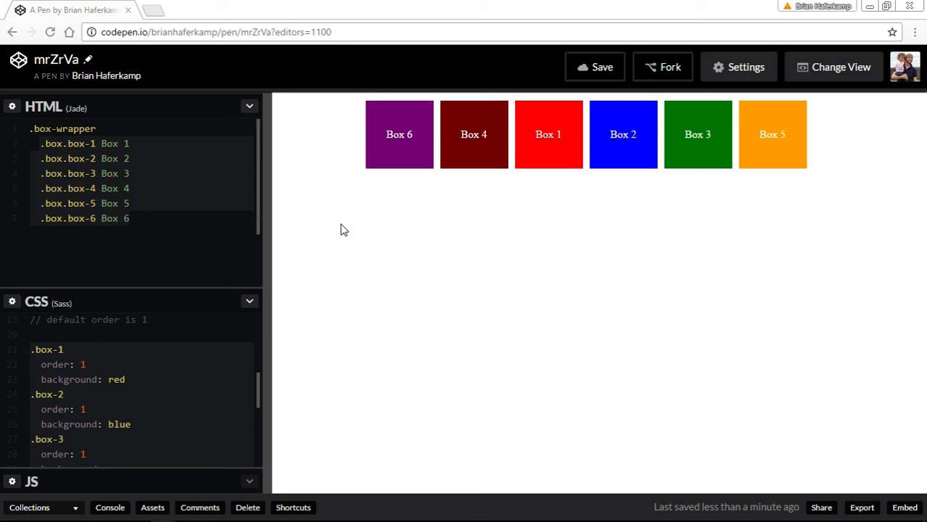
pyautogui.moveTo(335, 206)
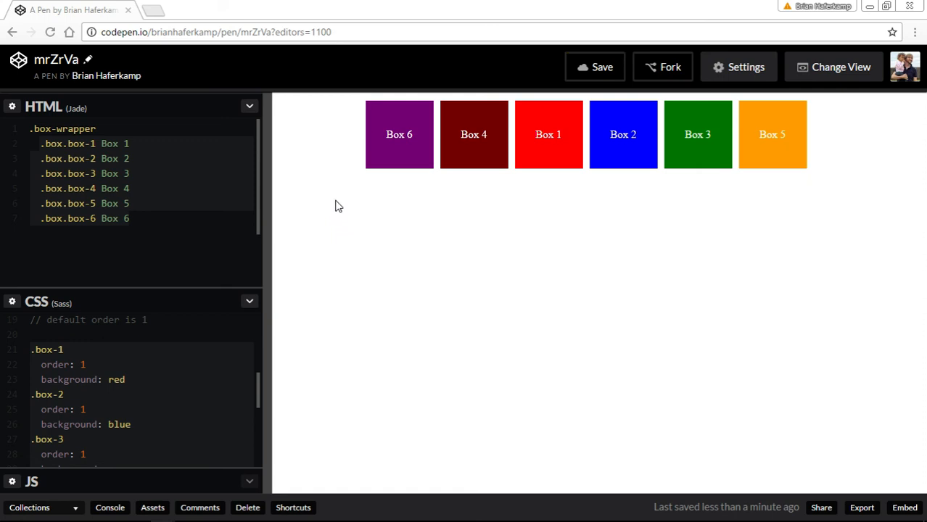
pyautogui.moveTo(319, 181)
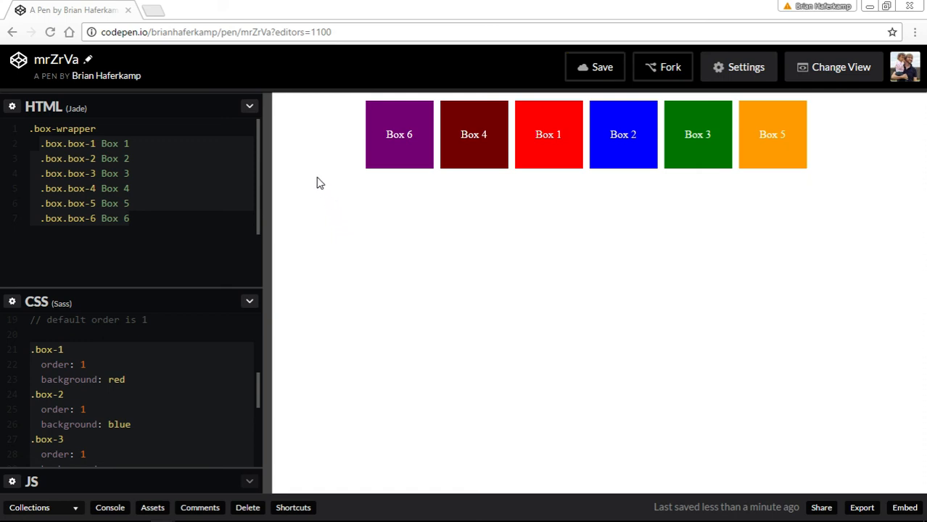
pyautogui.moveTo(316, 174)
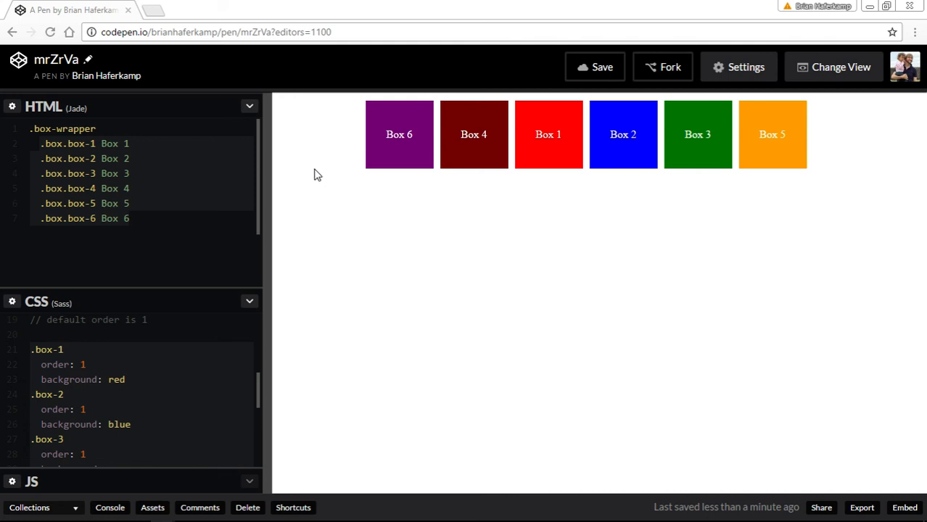
pyautogui.moveTo(441, 229)
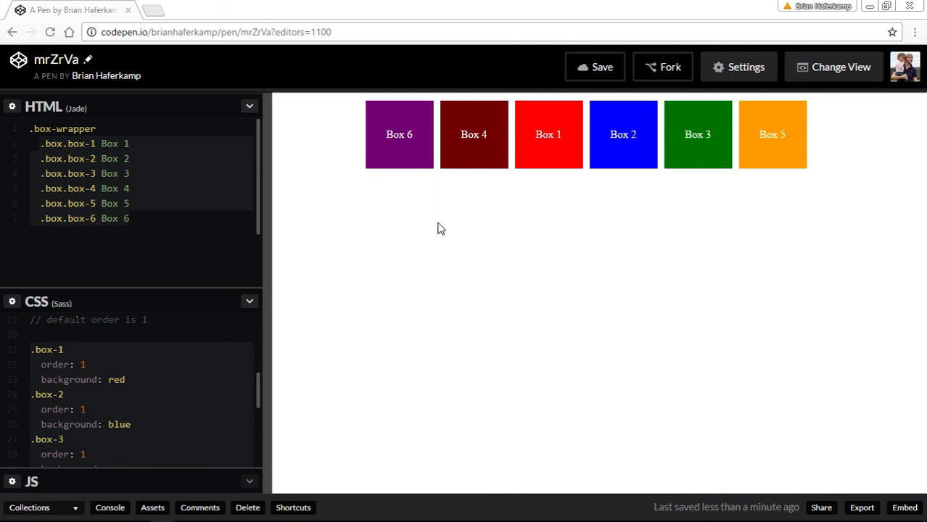
pyautogui.moveTo(436, 223)
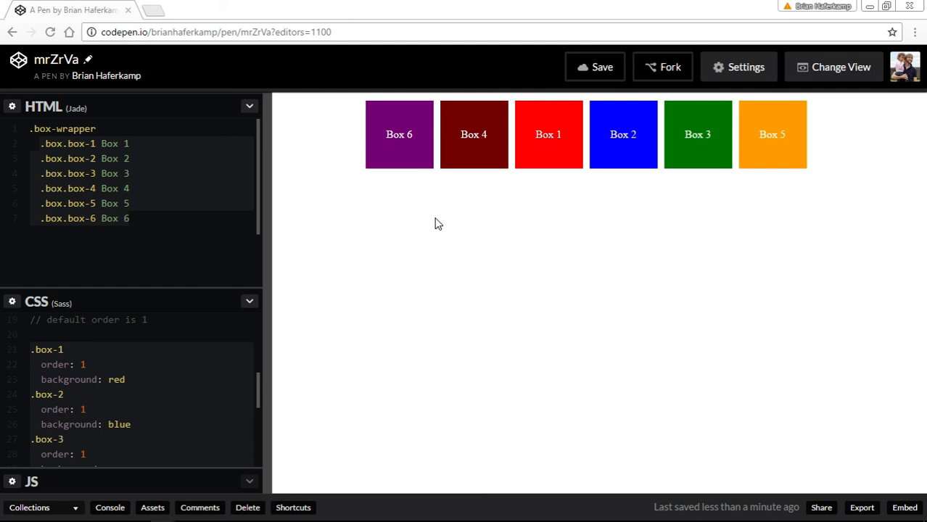
pyautogui.moveTo(433, 221)
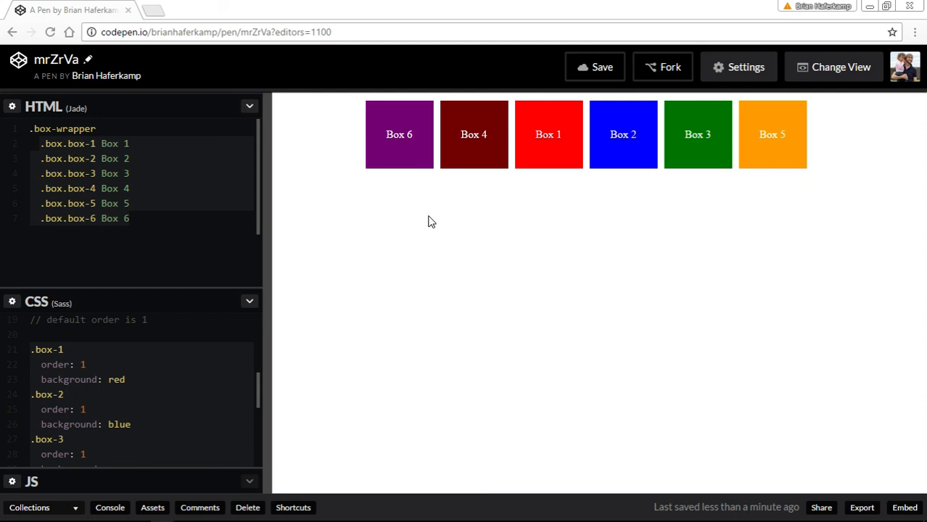
pyautogui.moveTo(427, 224)
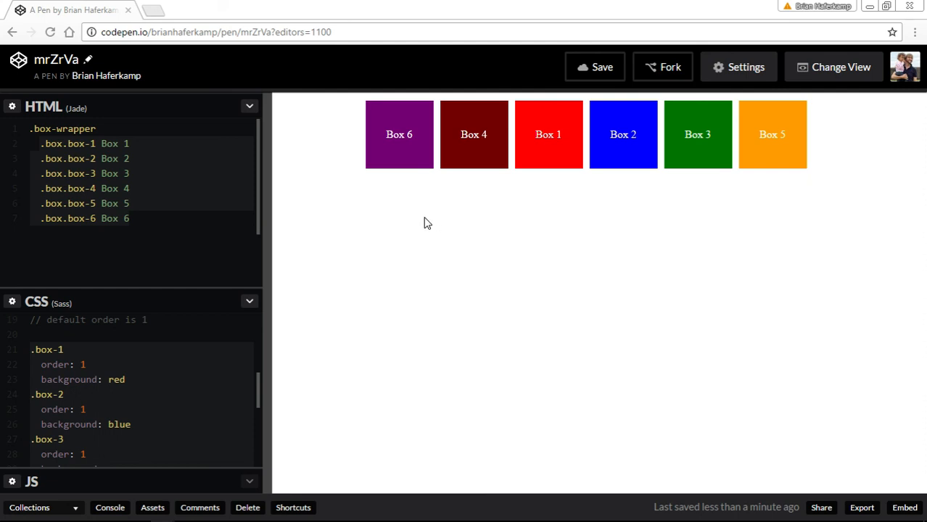
pyautogui.moveTo(422, 219)
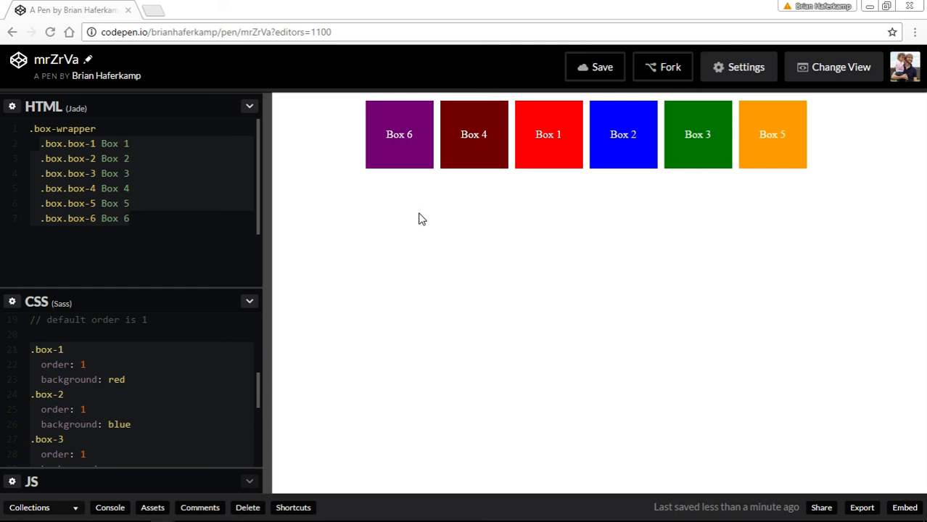
pyautogui.moveTo(418, 220)
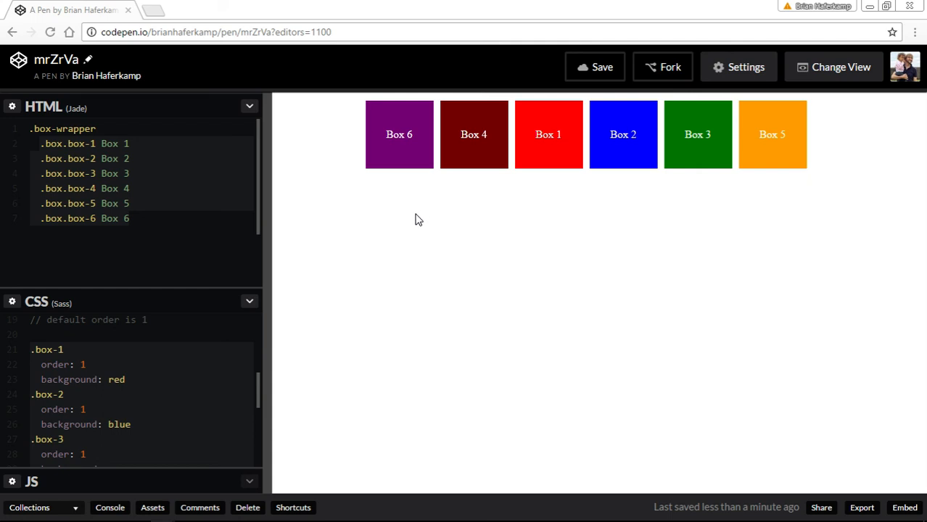
pyautogui.moveTo(418, 210)
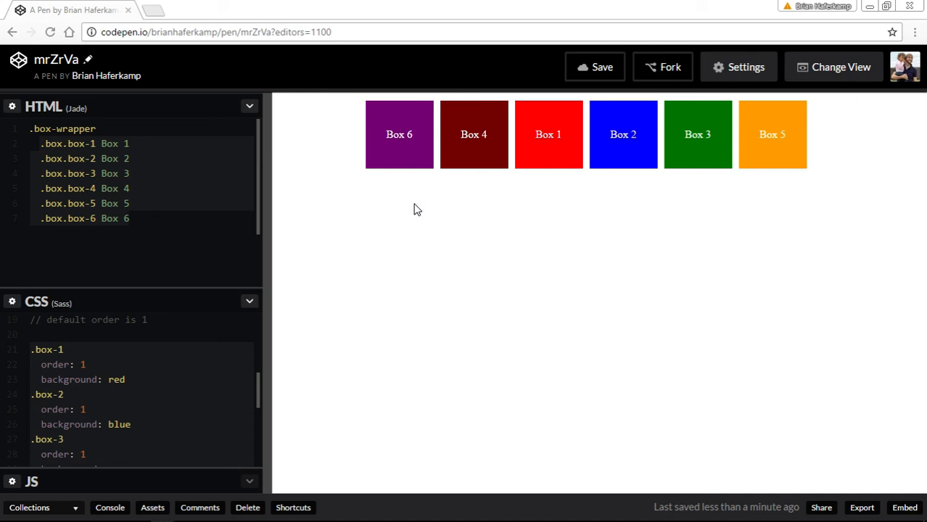
pyautogui.moveTo(415, 212)
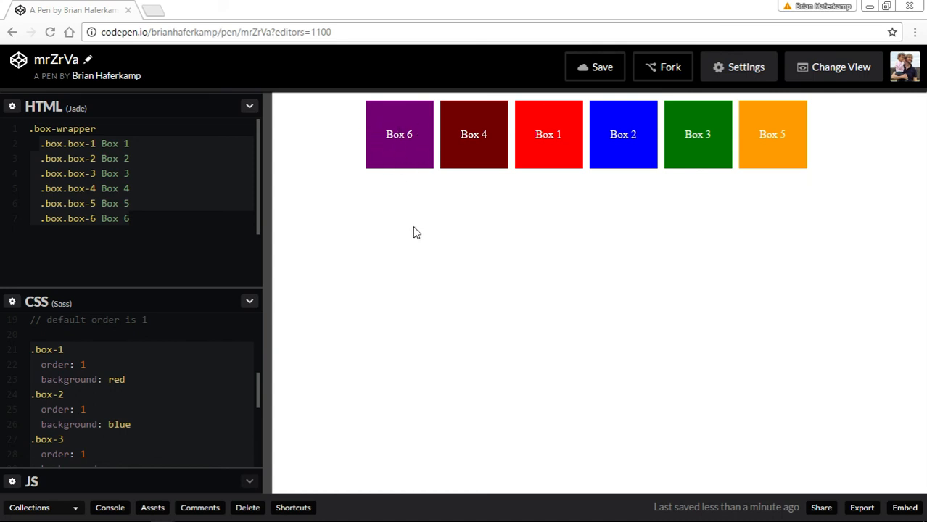
pyautogui.moveTo(412, 218)
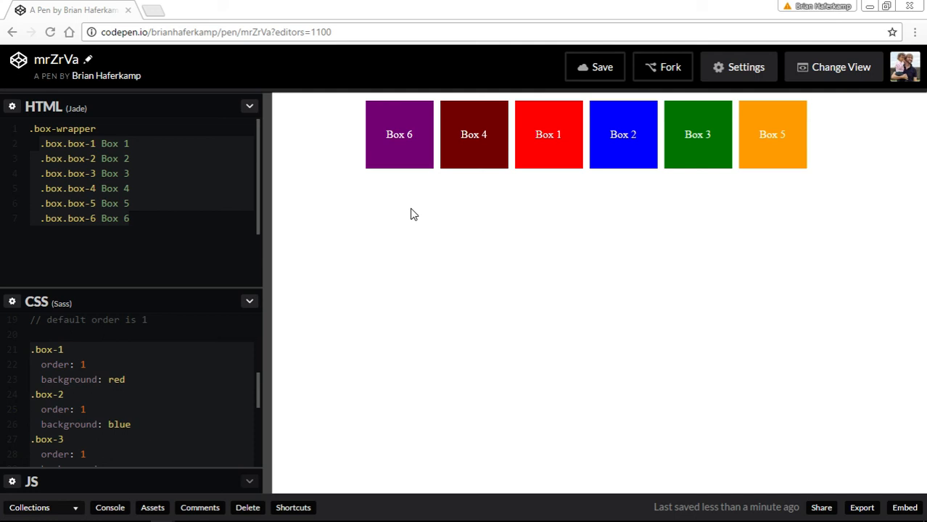
pyautogui.moveTo(415, 206)
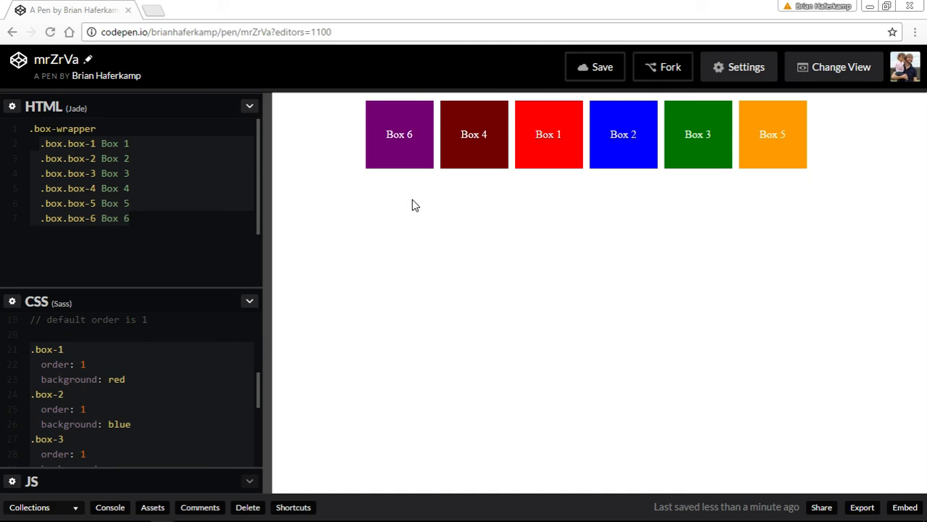
pyautogui.moveTo(414, 200)
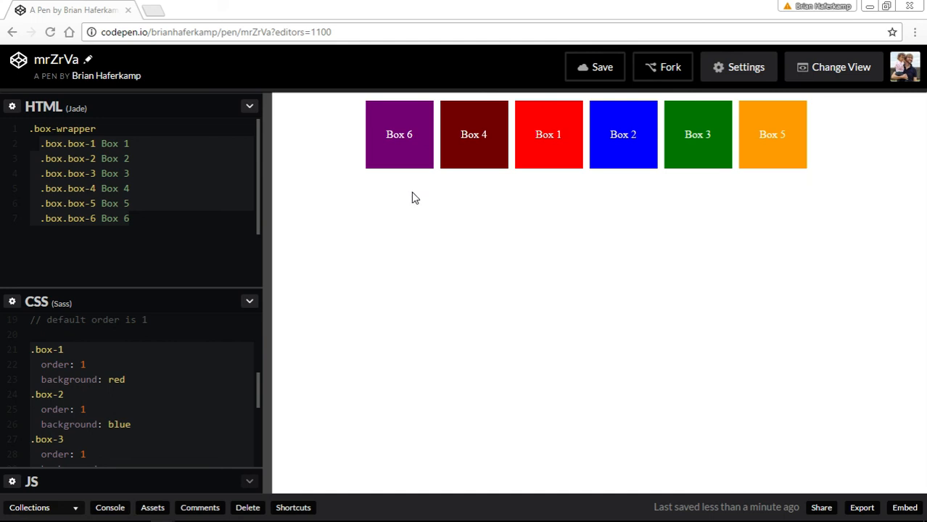
pyautogui.moveTo(416, 192)
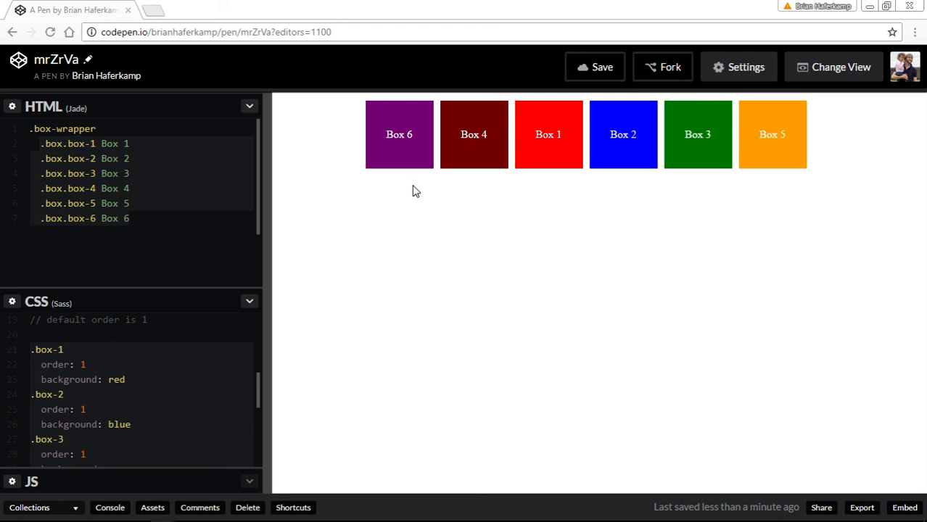
pyautogui.moveTo(453, 232)
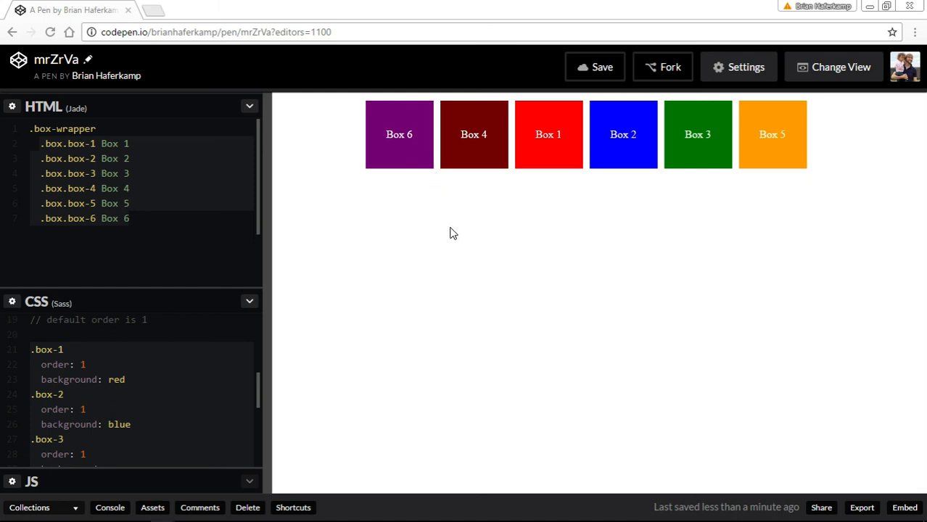
pyautogui.moveTo(499, 99)
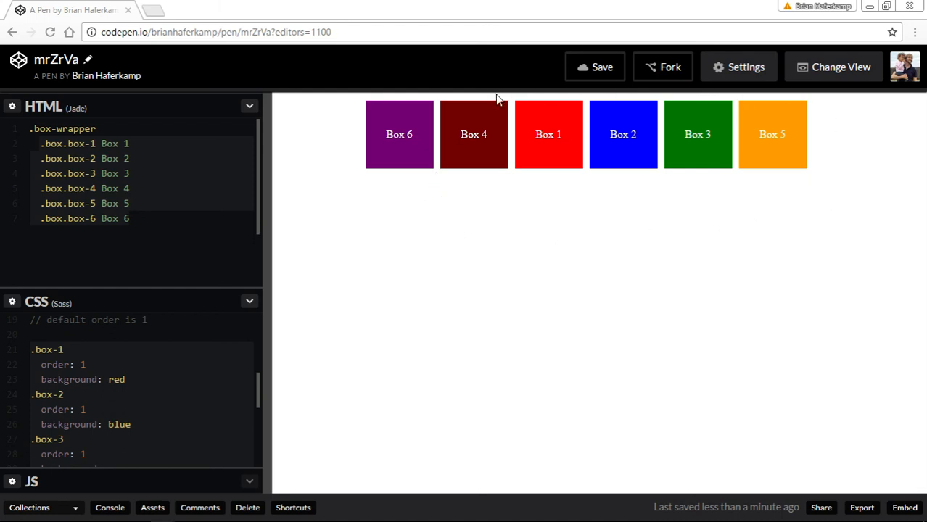